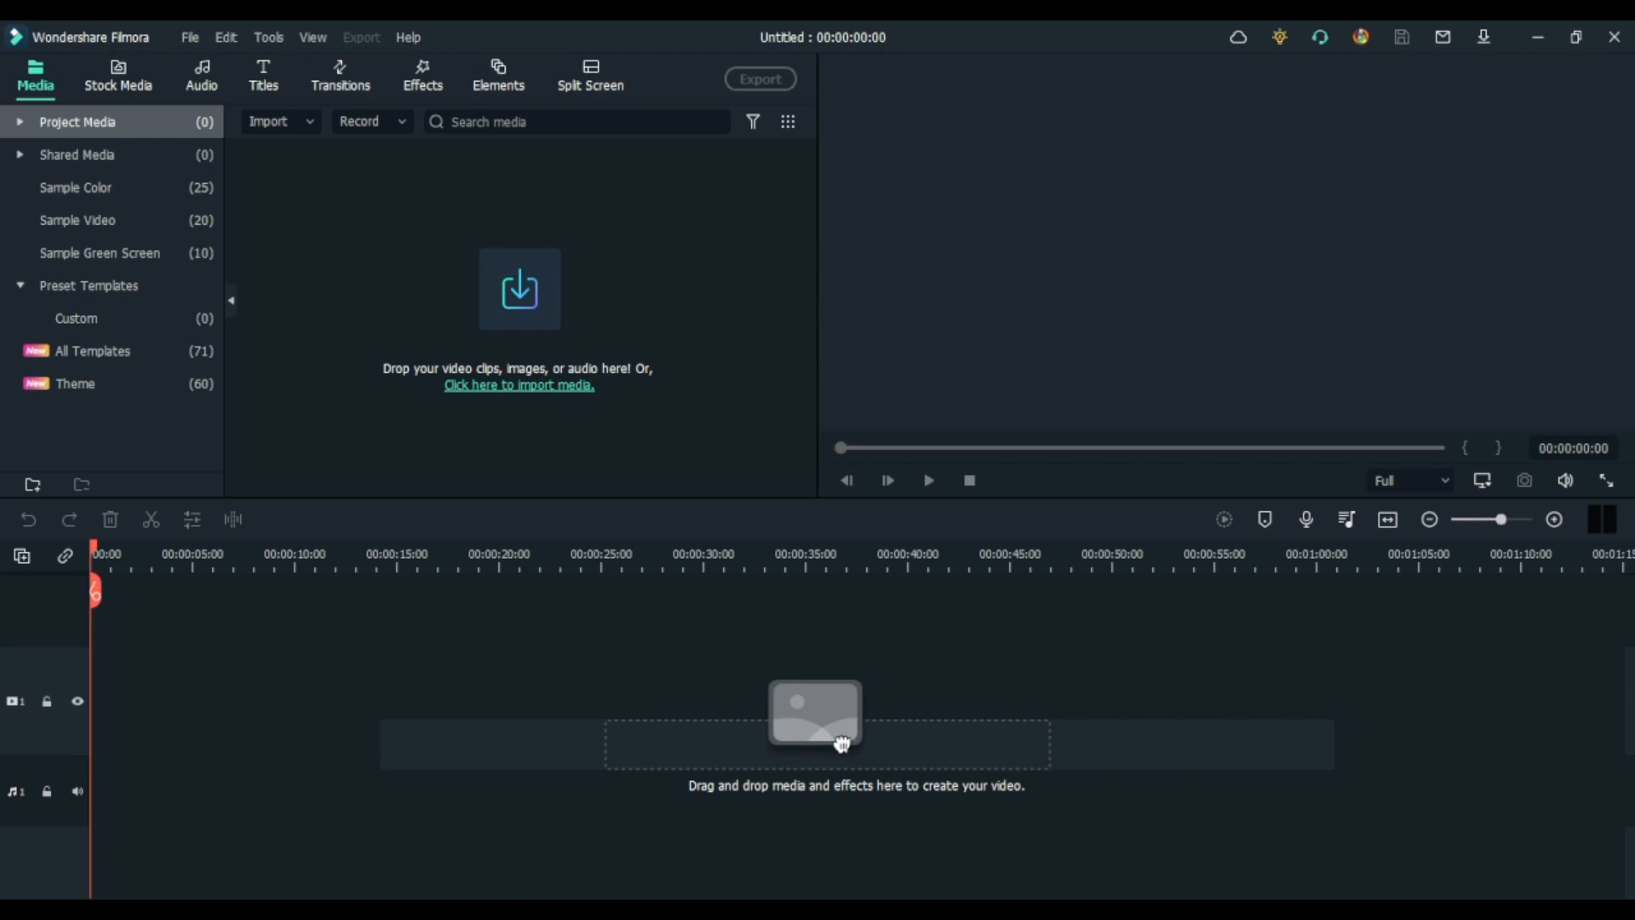
# Step: Tour the Media, Stock Media, Audio, Titles, Transitions, Effects, Elements and Split Screen tabs
pyautogui.click(19, 121)
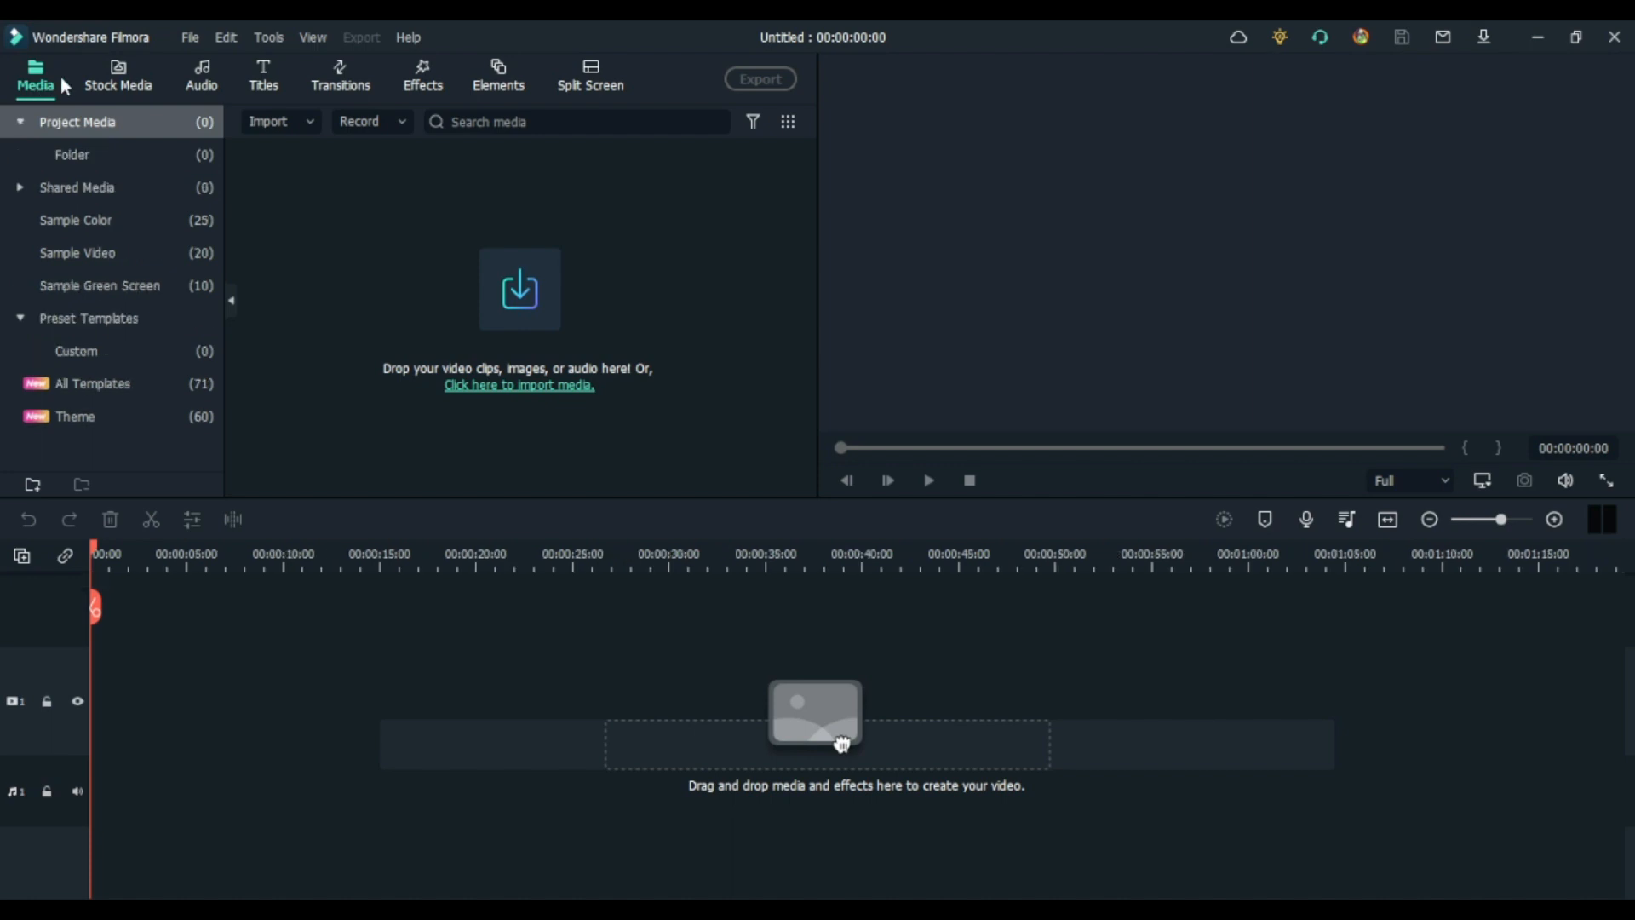
pyautogui.click(117, 75)
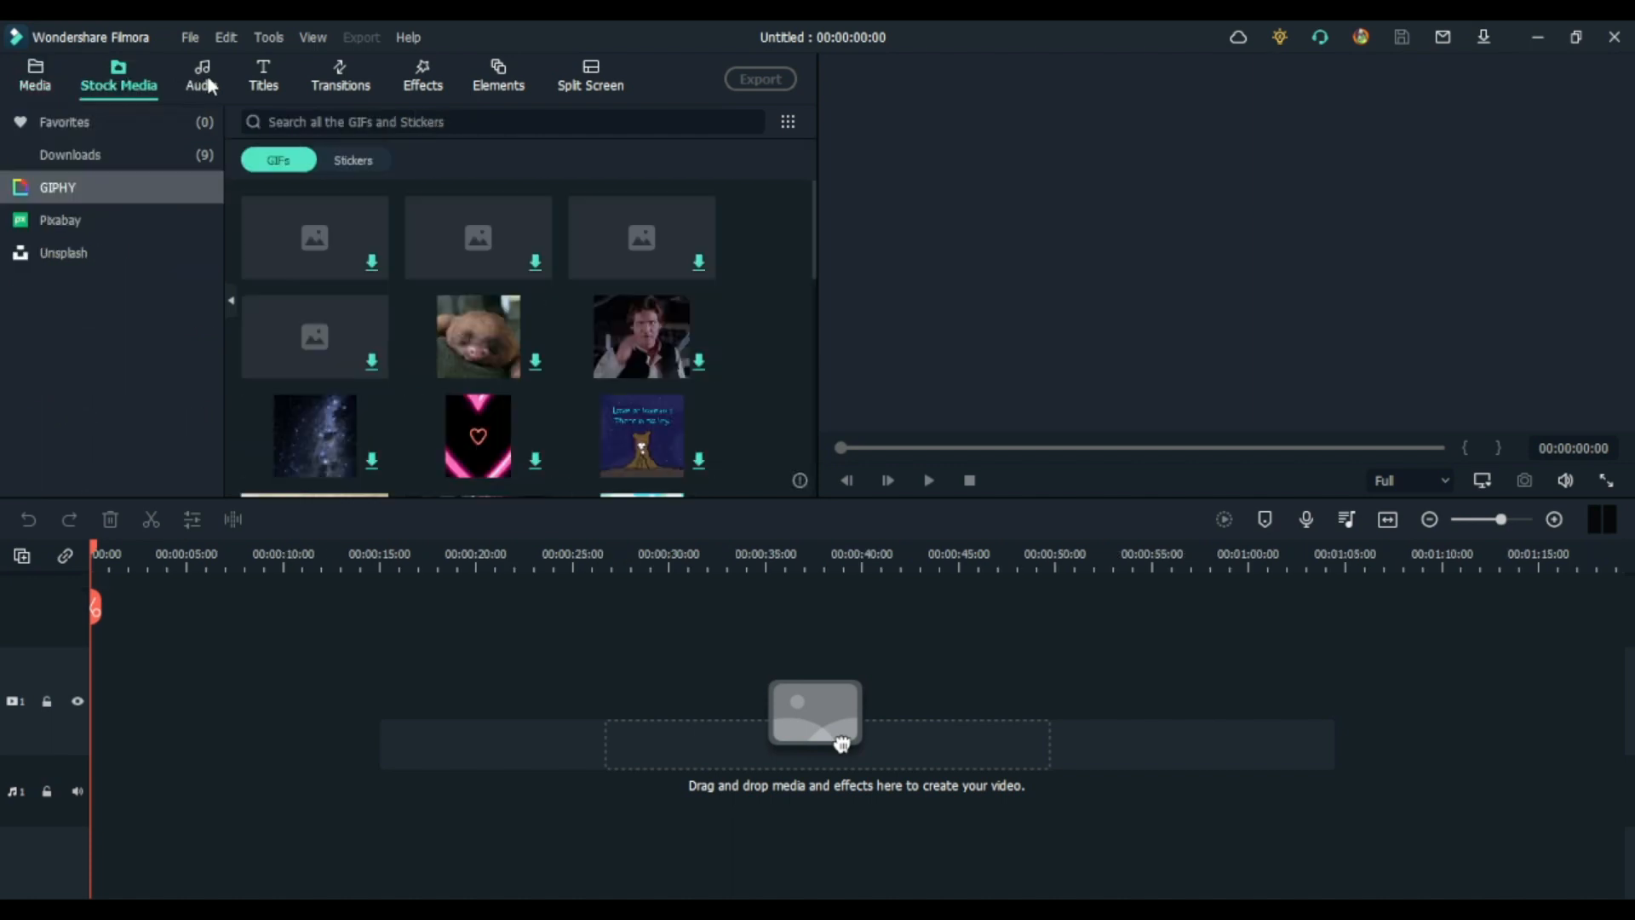
pyautogui.click(201, 76)
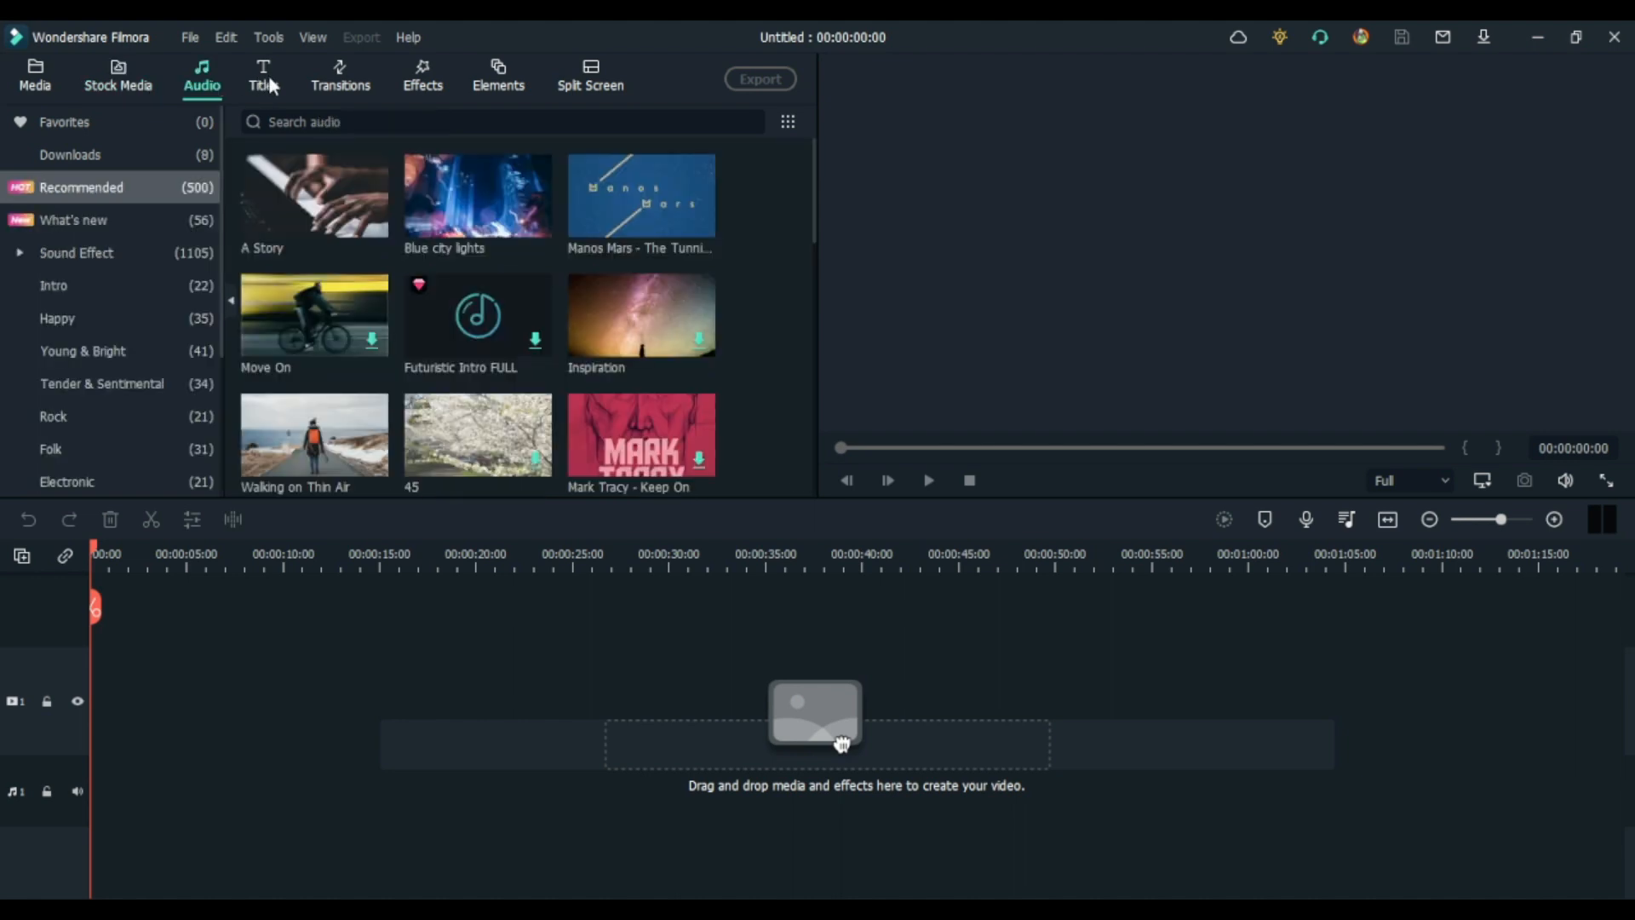
pyautogui.click(263, 76)
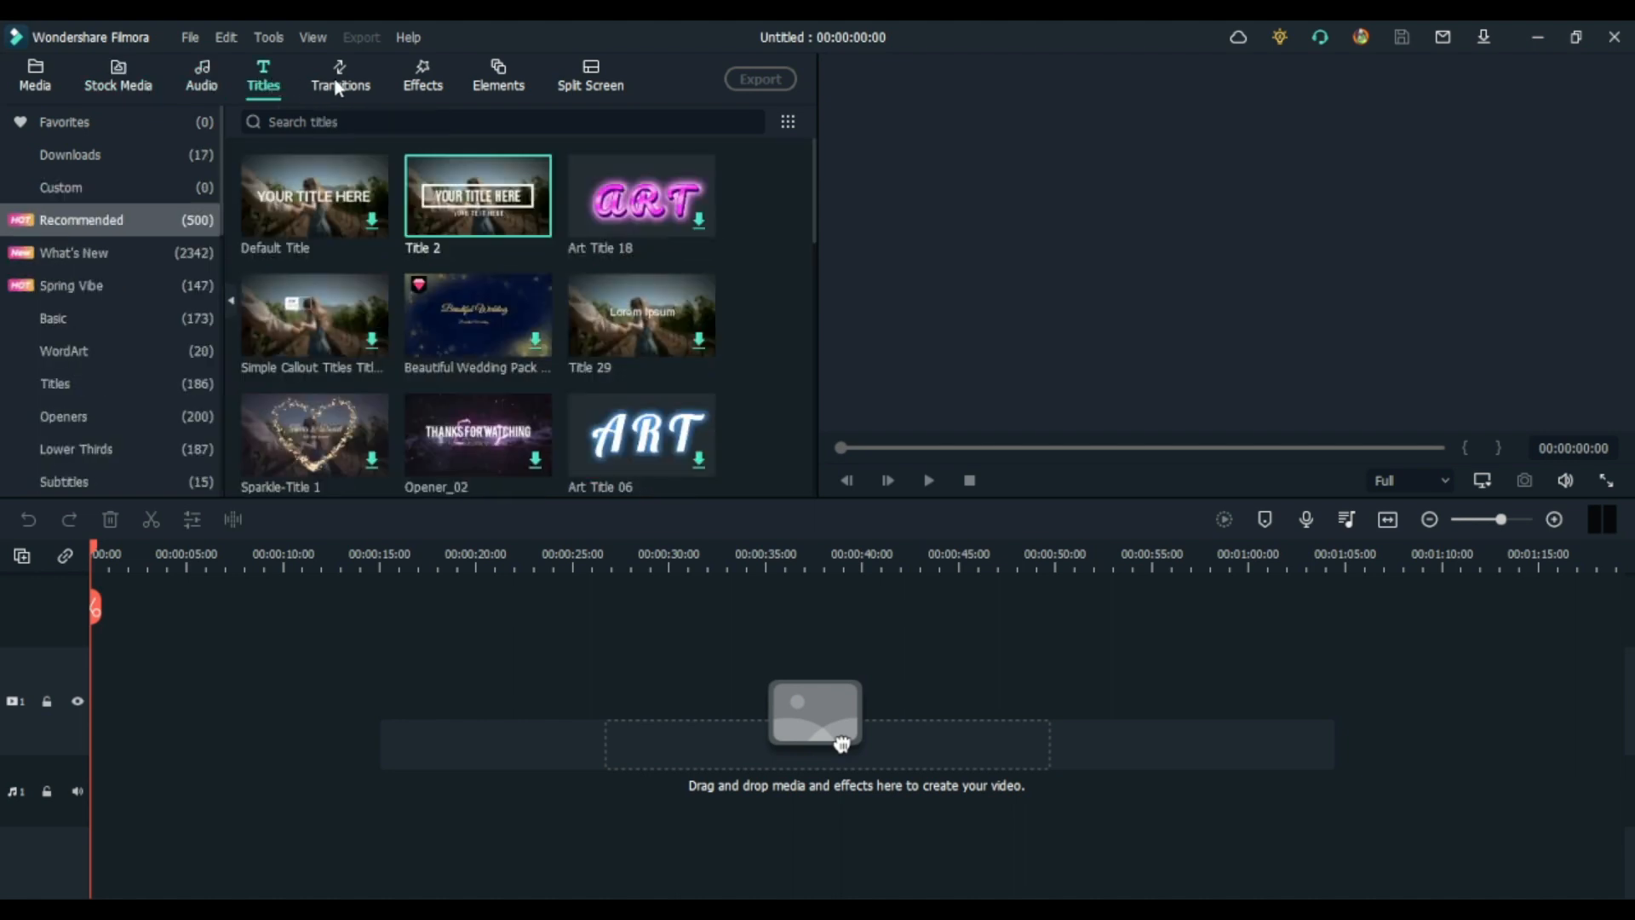
pyautogui.click(339, 75)
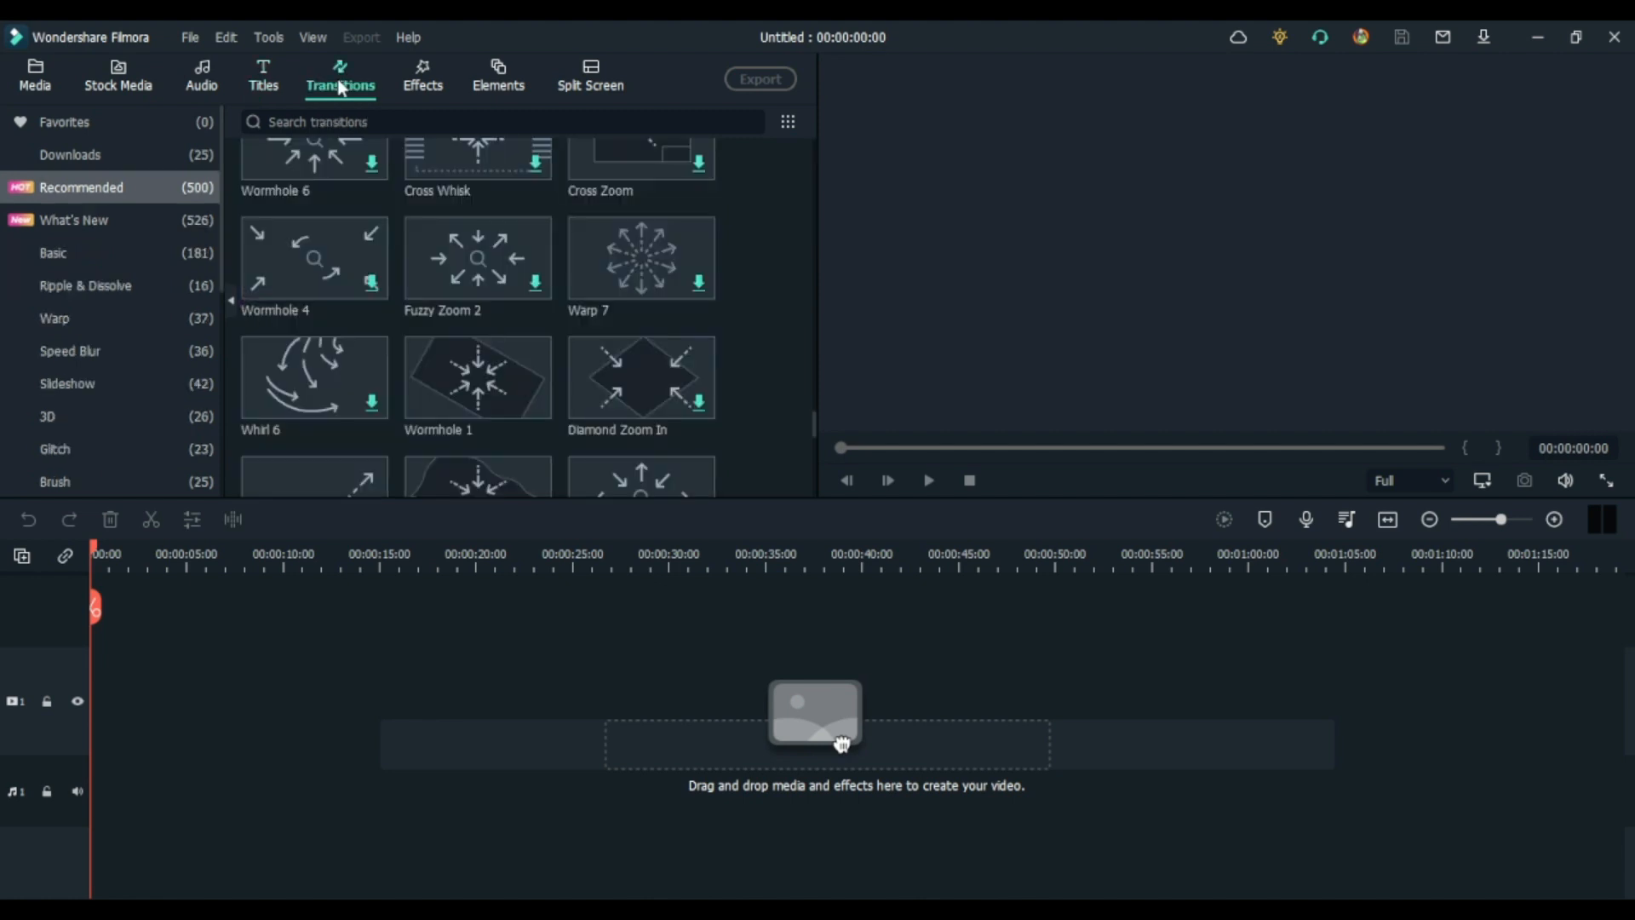
pyautogui.moveTo(423, 85)
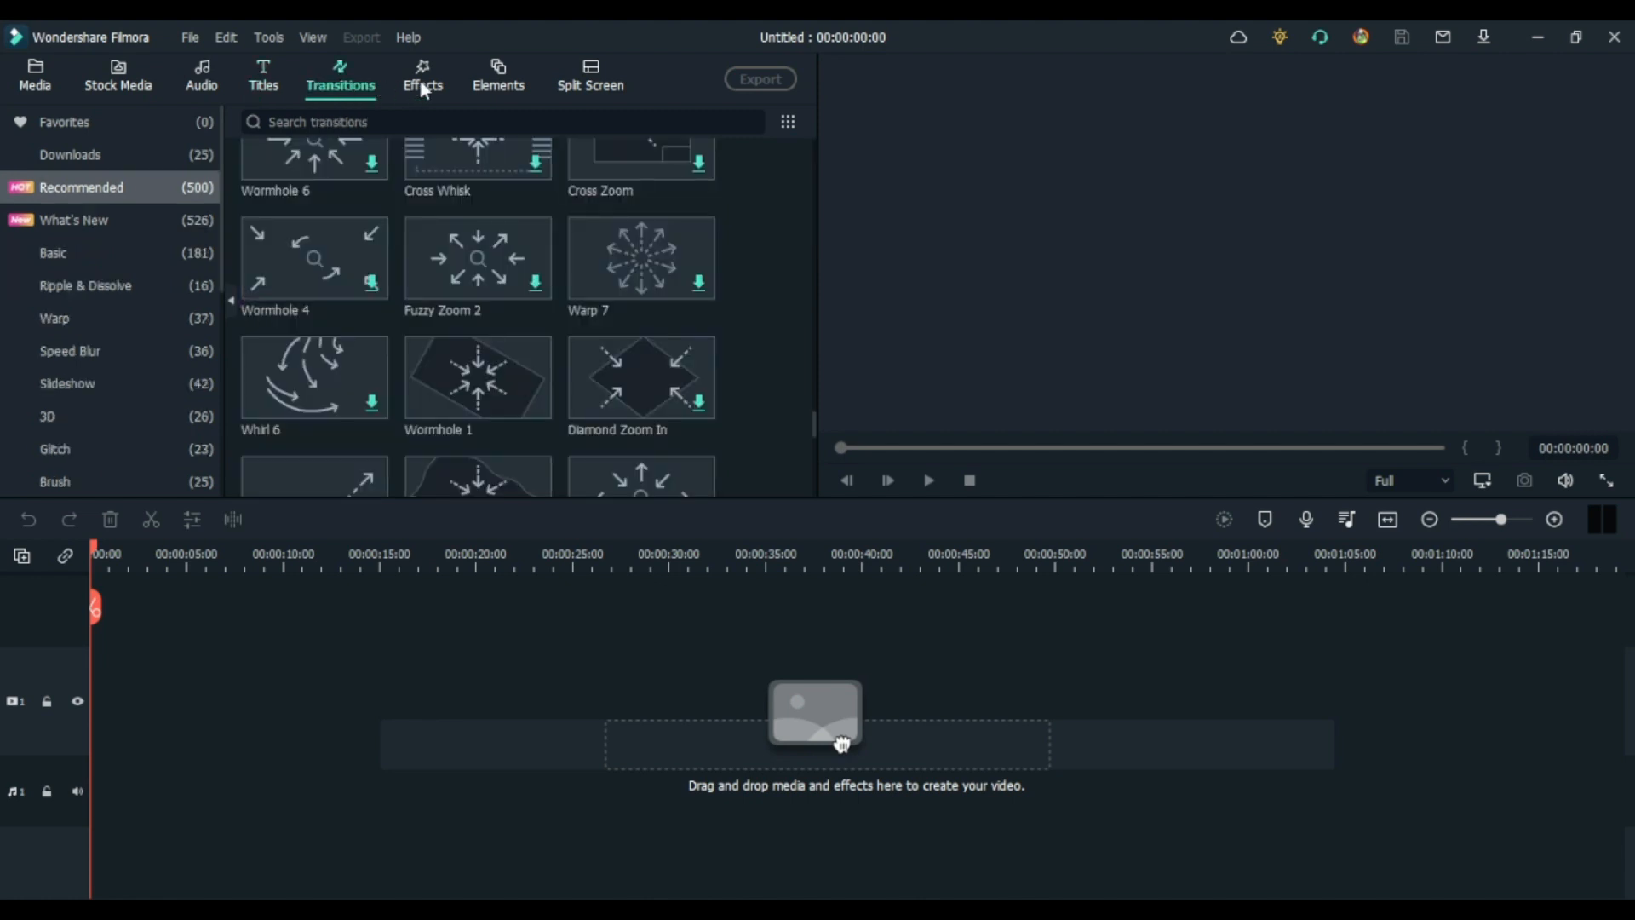
pyautogui.click(422, 77)
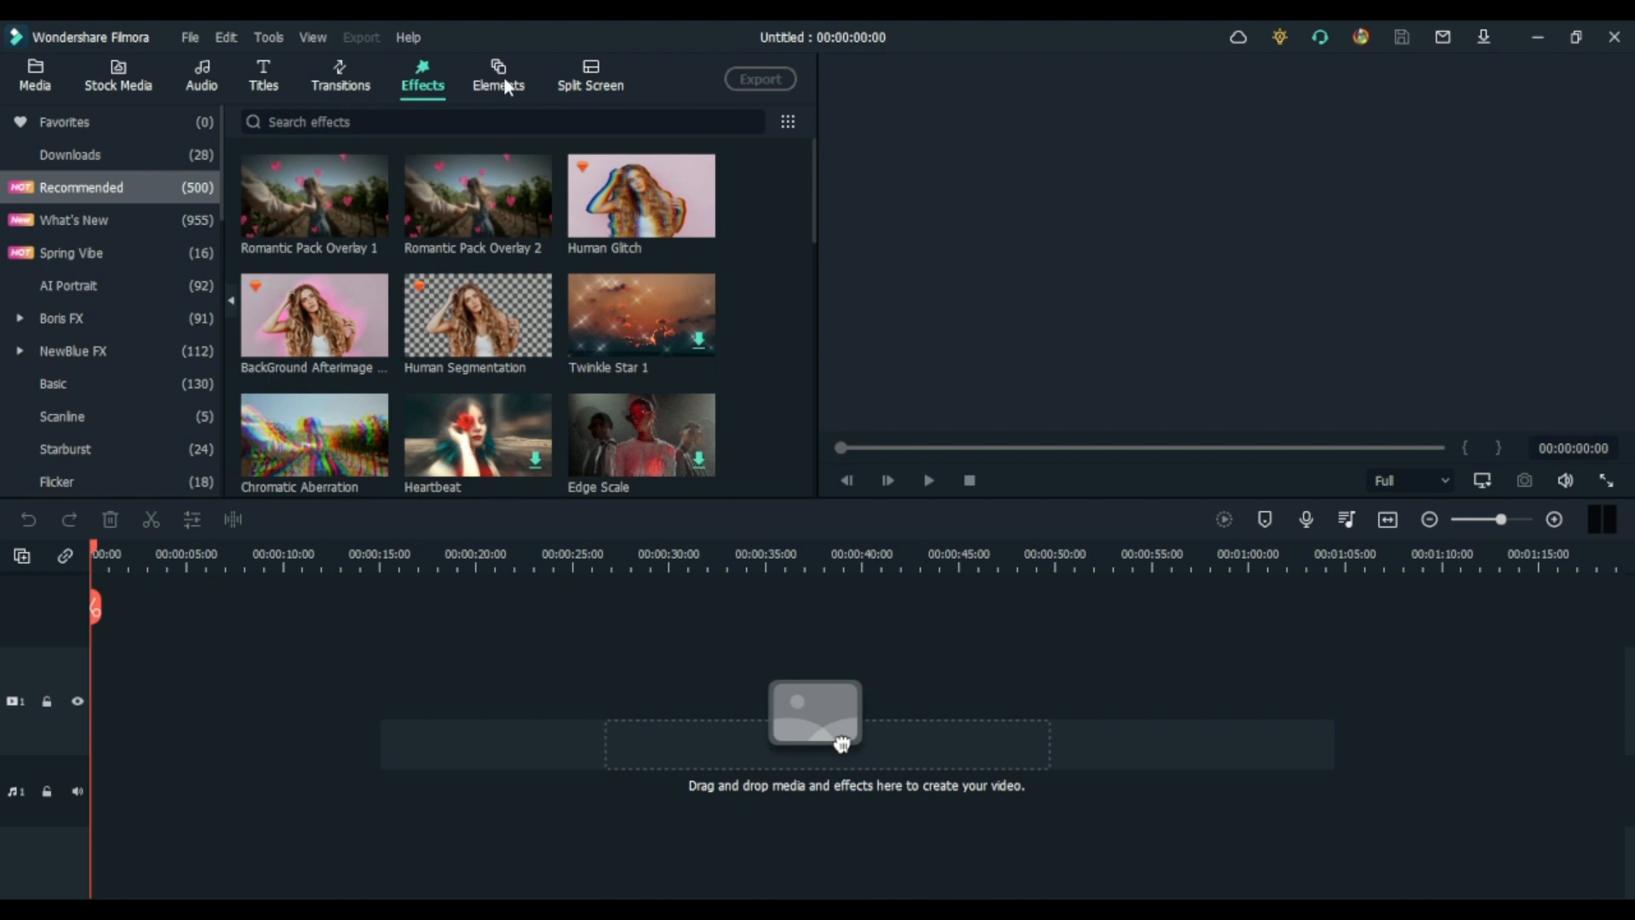
pyautogui.click(498, 76)
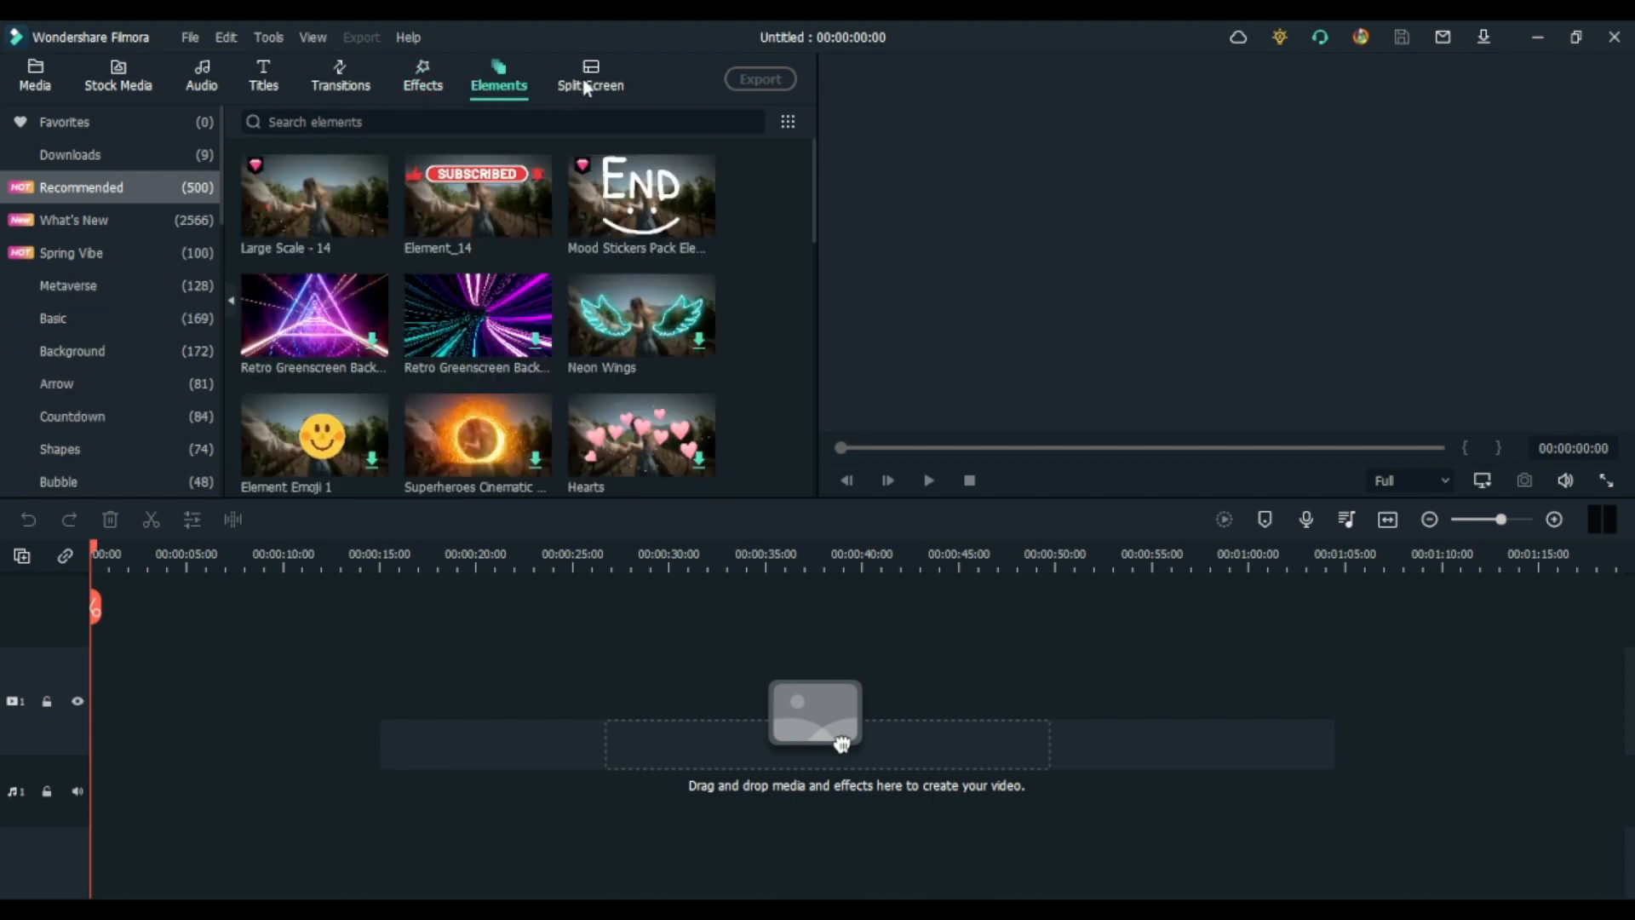
pyautogui.click(590, 78)
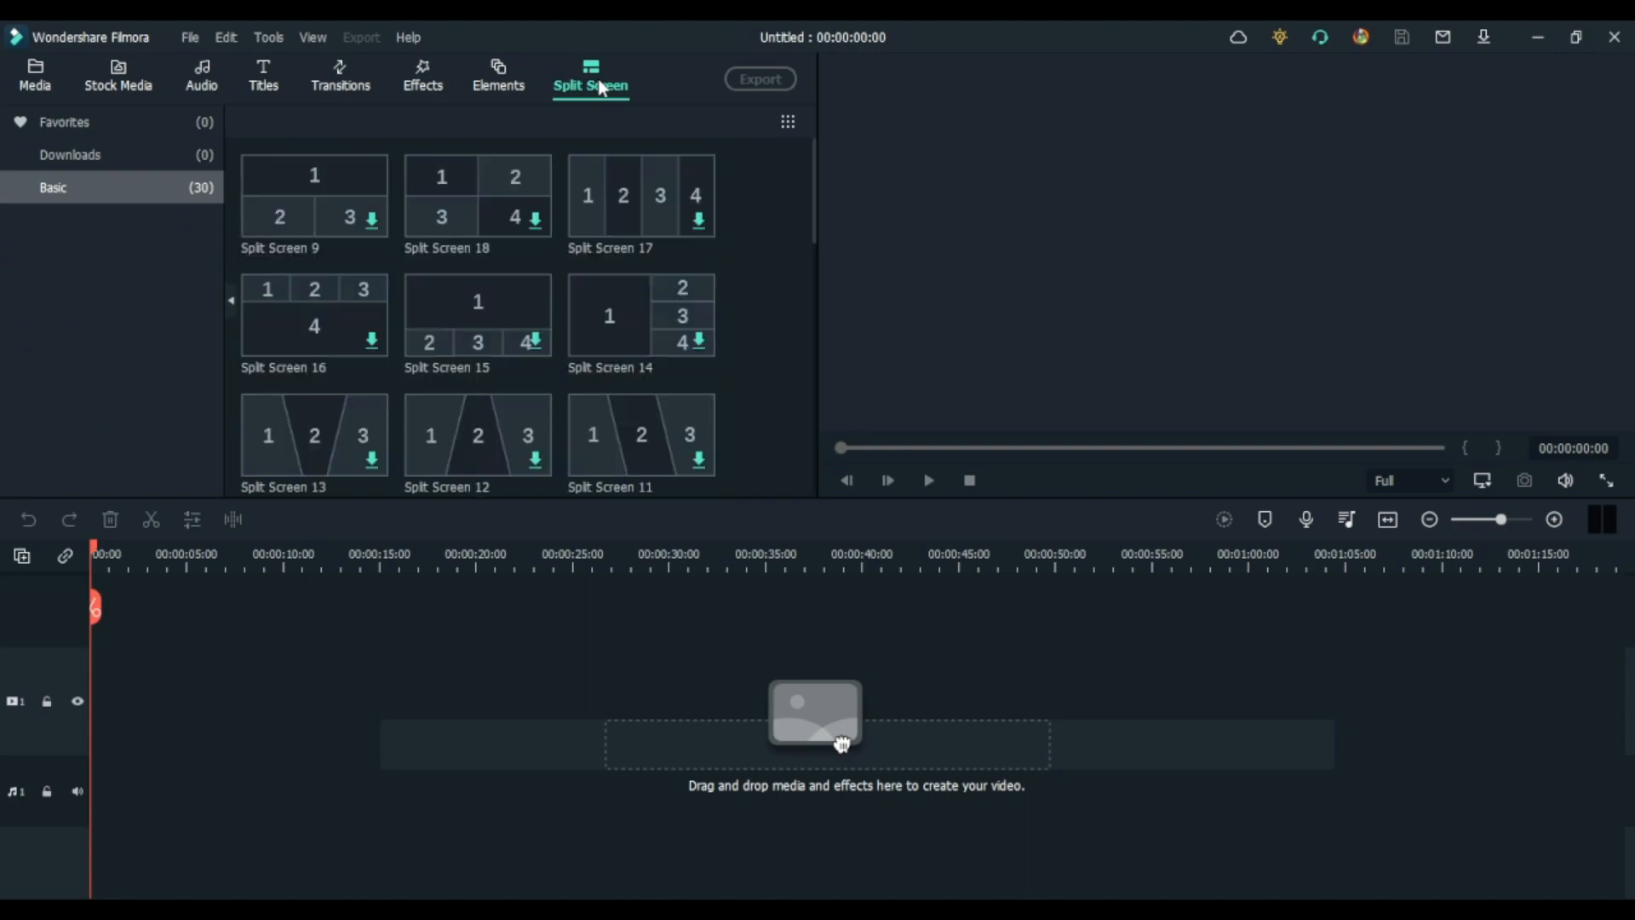
pyautogui.click(34, 54)
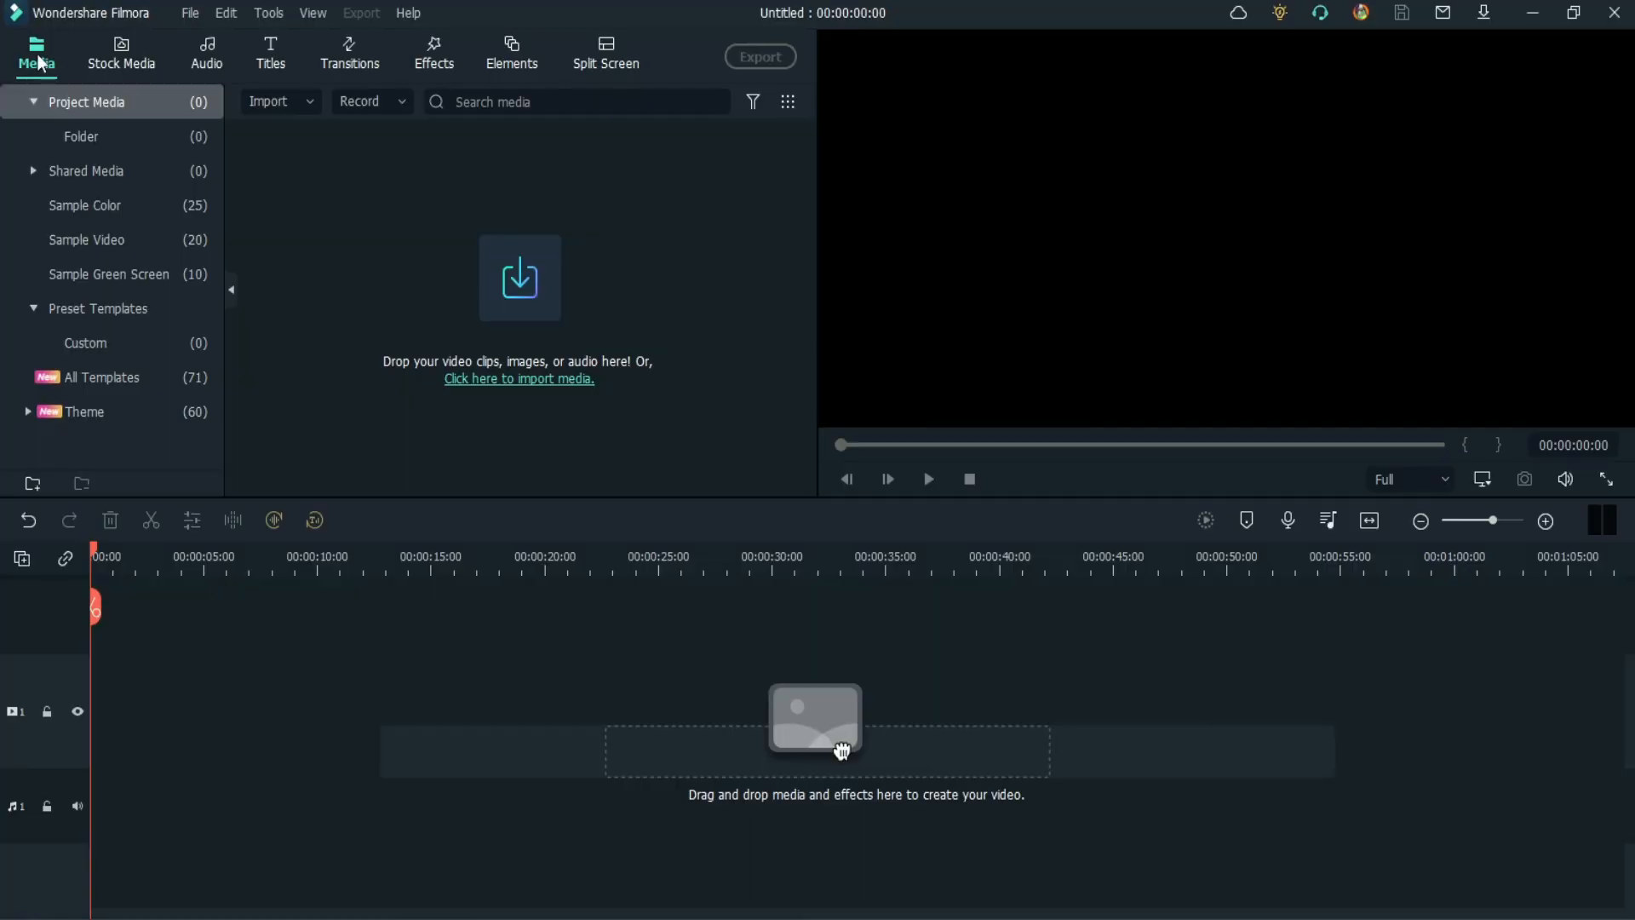
pyautogui.moveTo(199, 57)
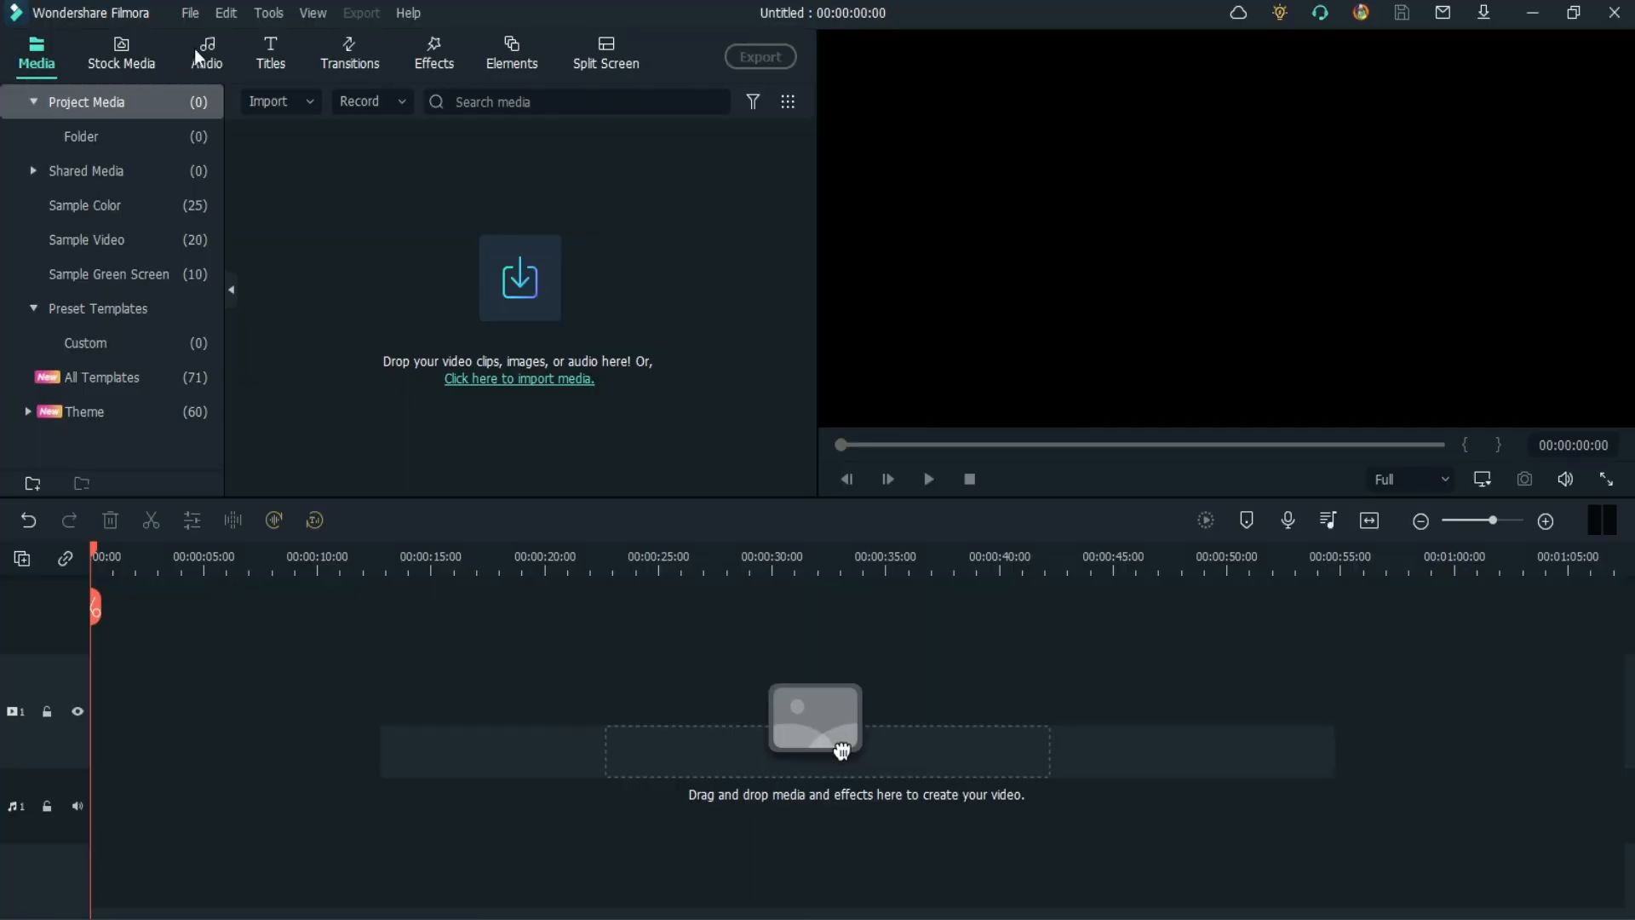
# Step: Go from the music library to the Effects Audio Visualizer category
pyautogui.click(206, 53)
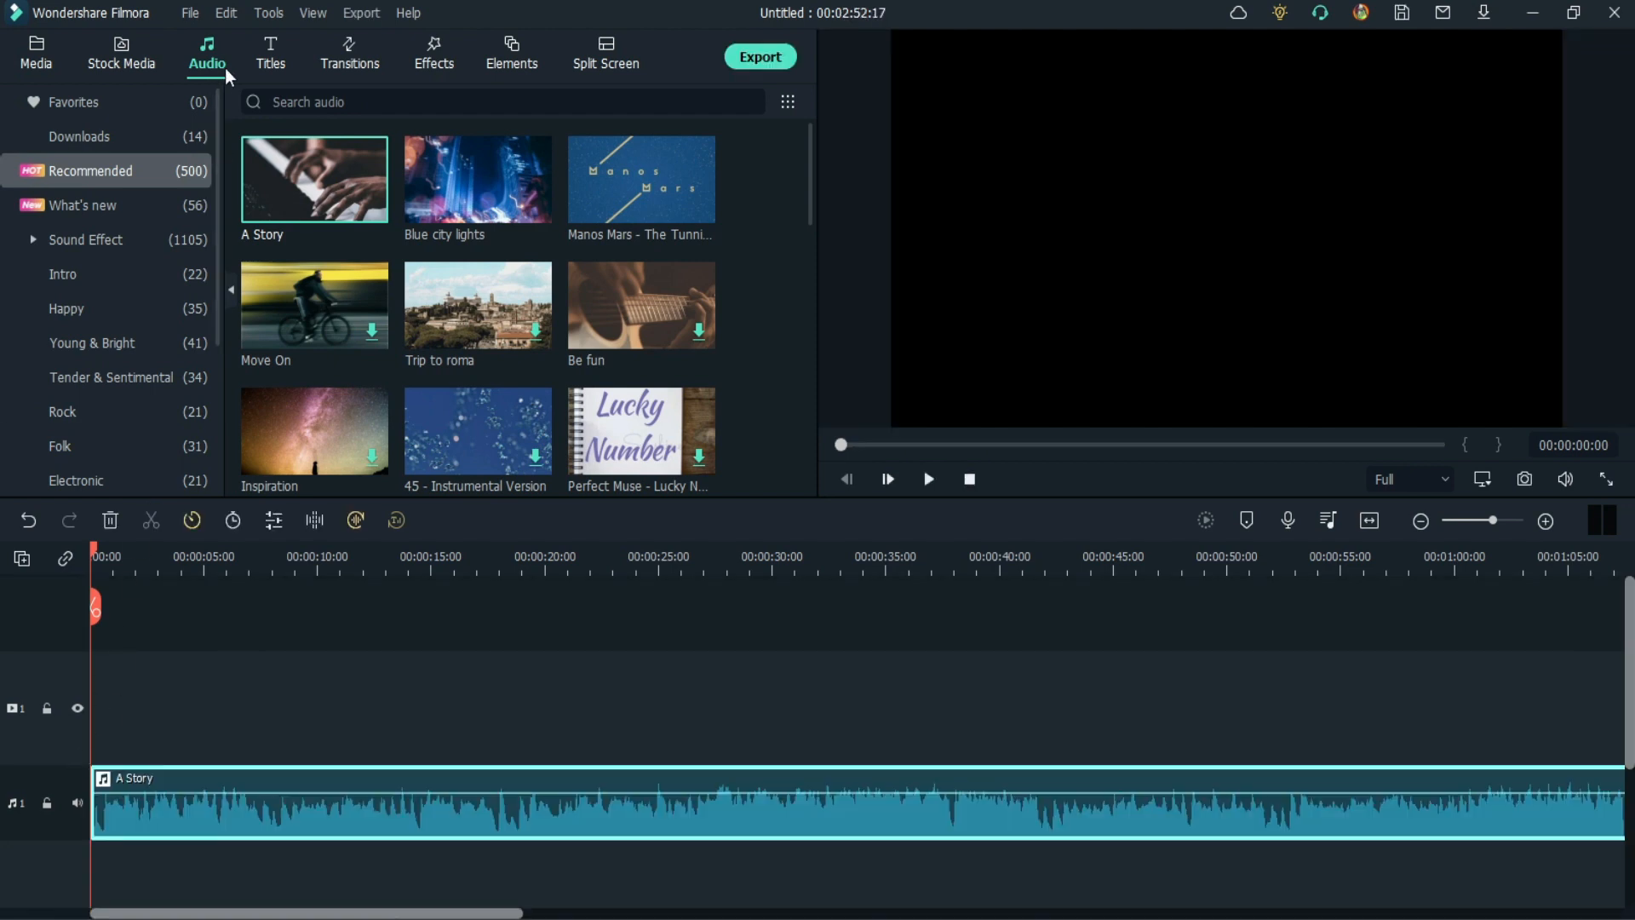
pyautogui.click(433, 55)
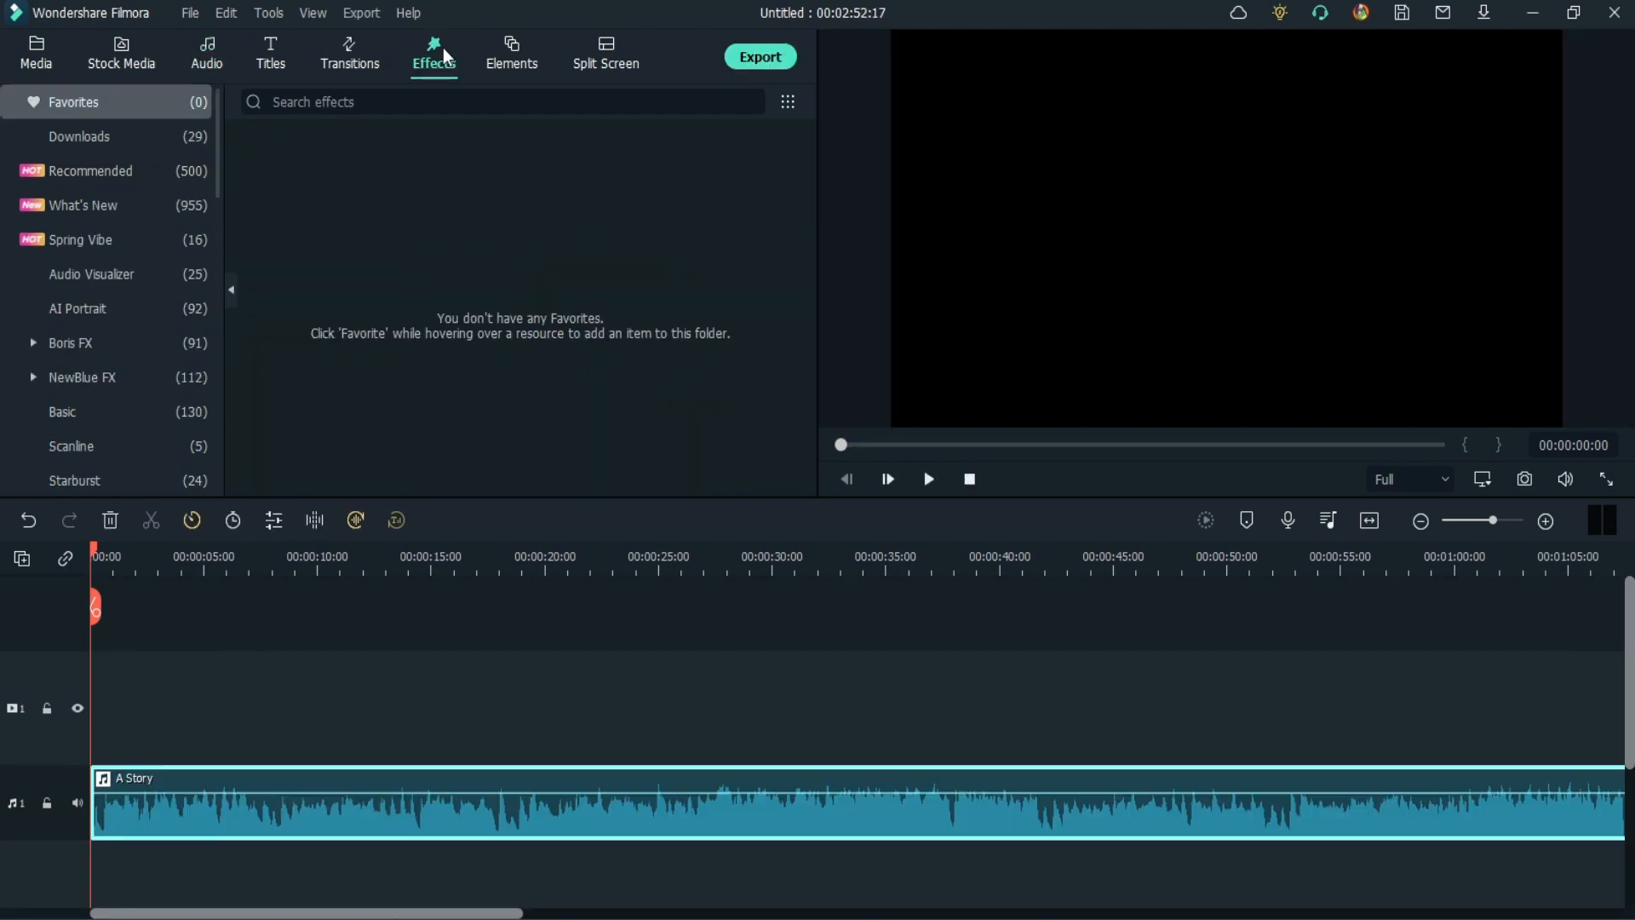
pyautogui.click(91, 274)
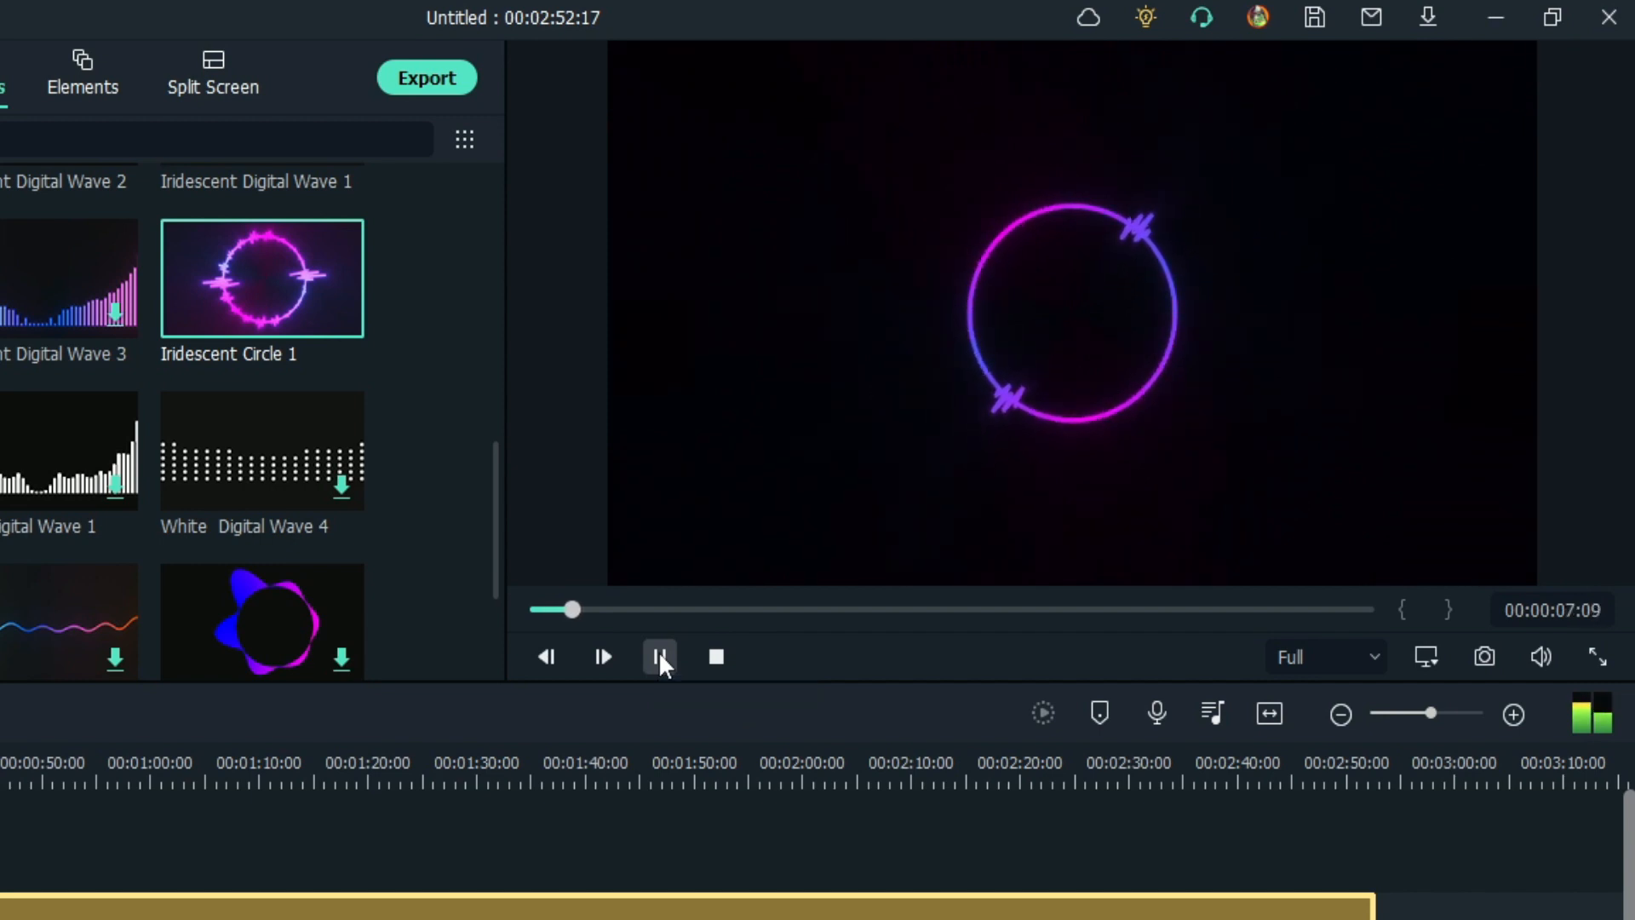
pyautogui.click(659, 655)
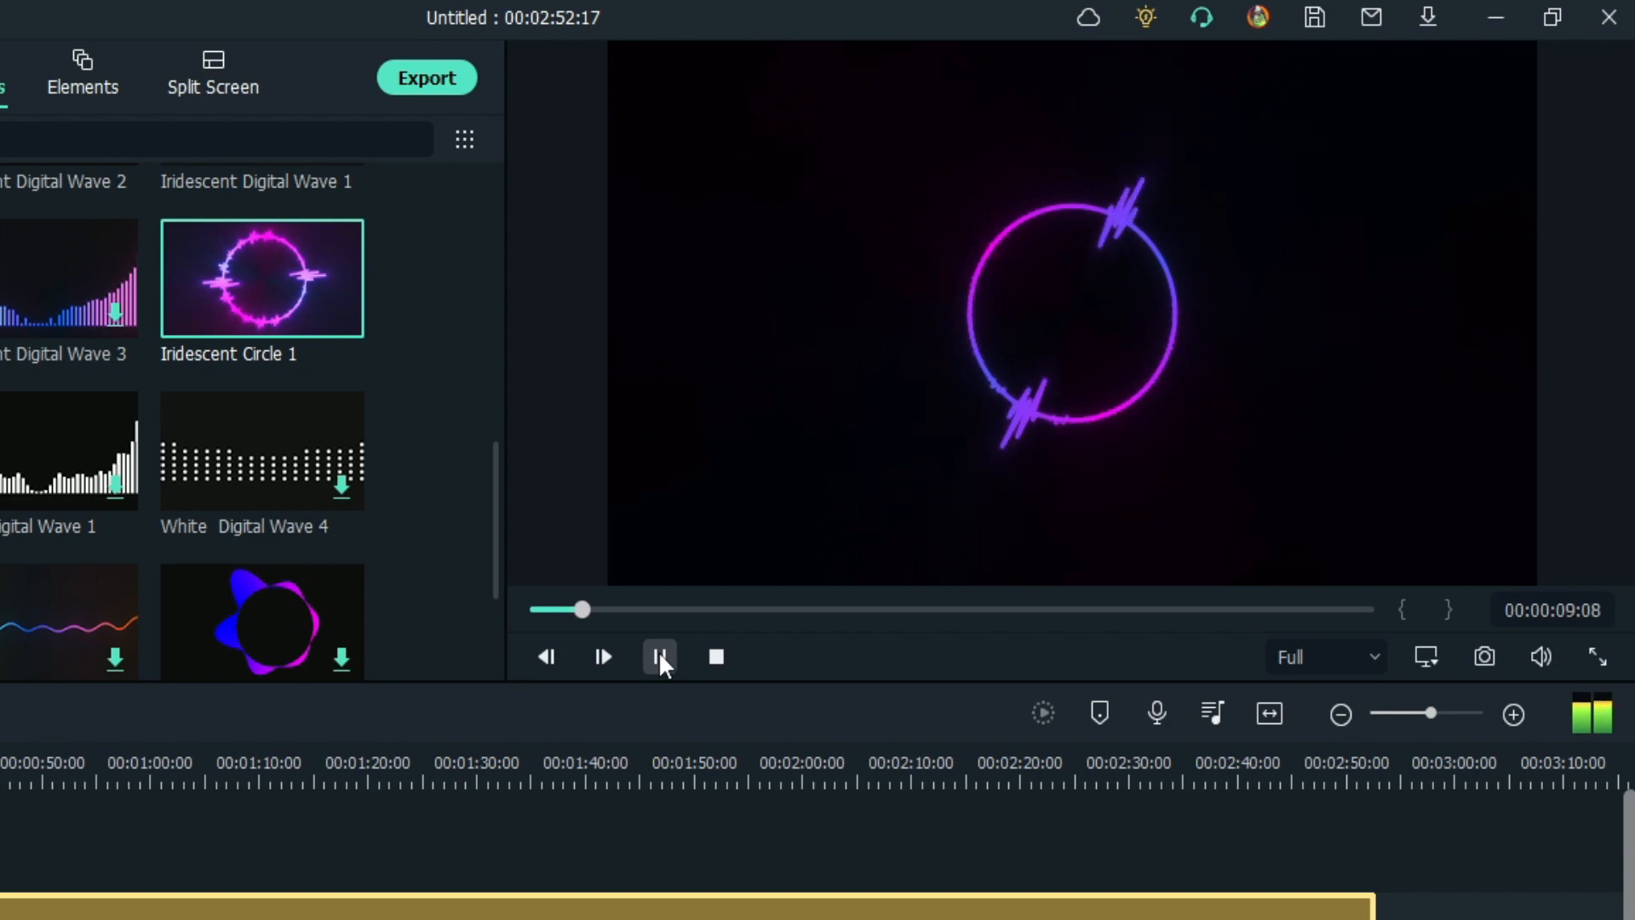
pyautogui.click(658, 655)
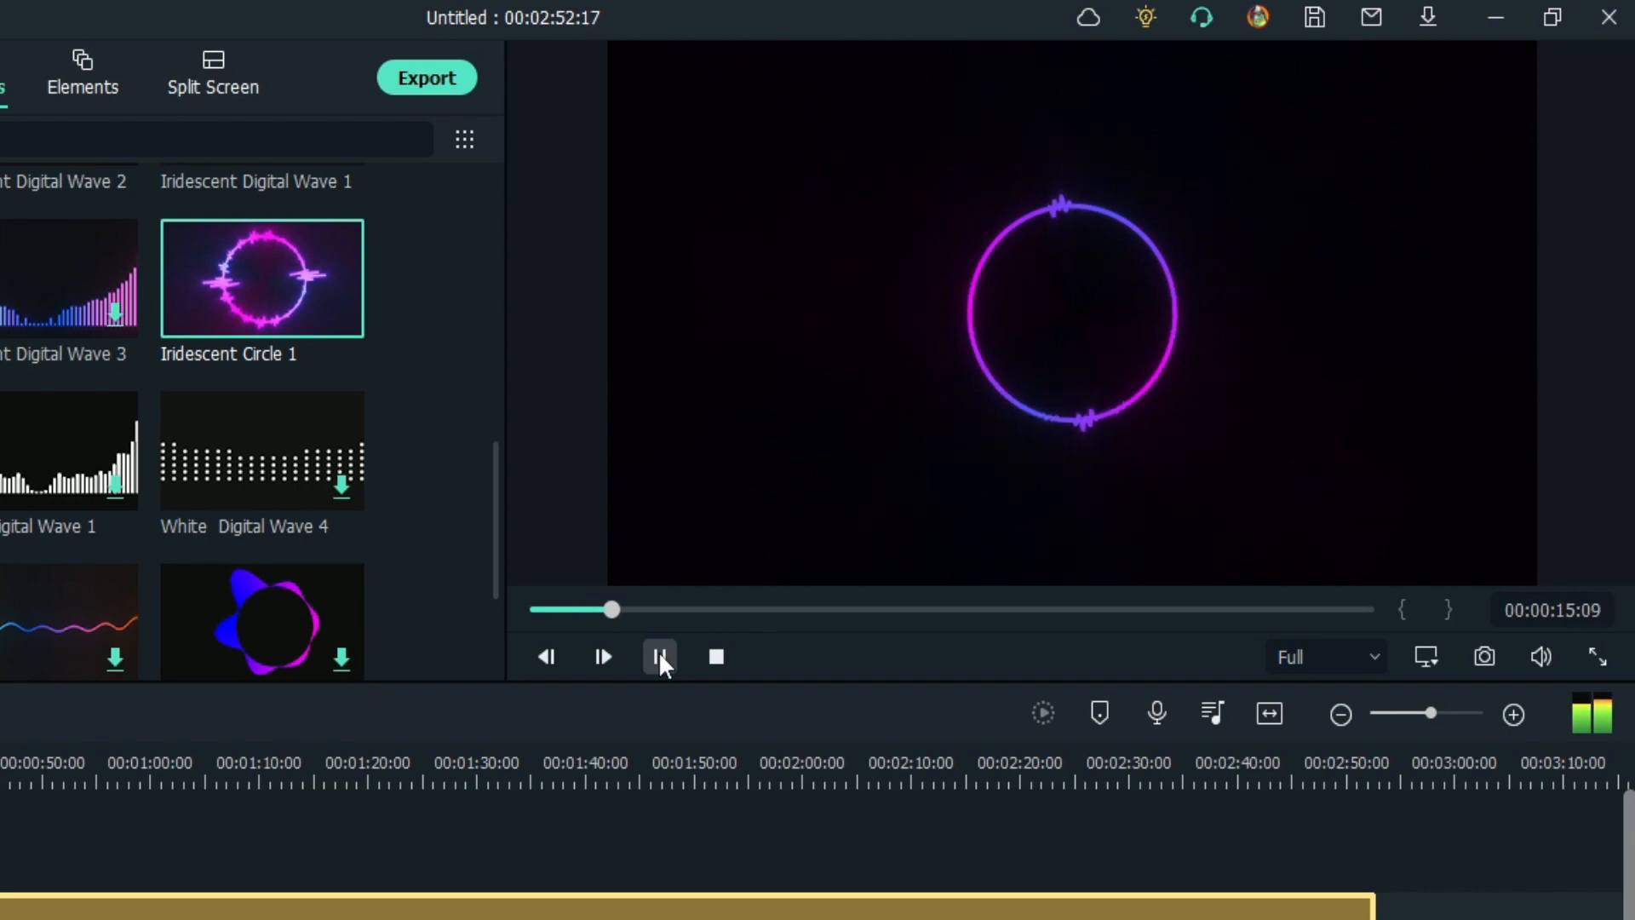
pyautogui.click(659, 656)
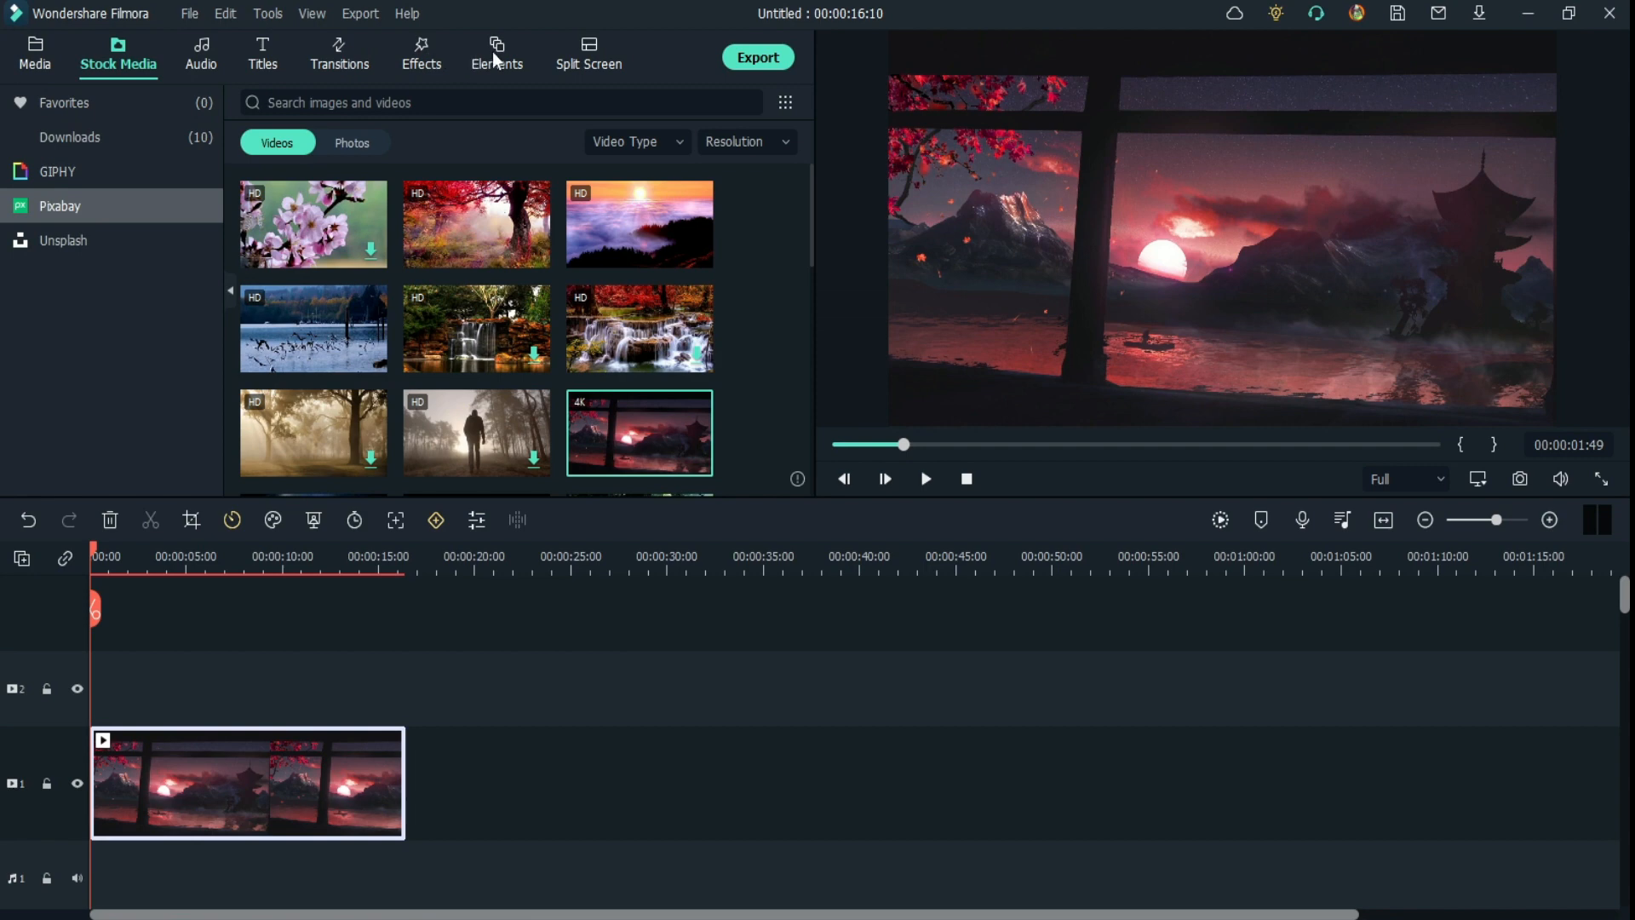
# Step: Find the Fire elements, then play and pause the clip with the sparks overlay
pyautogui.click(497, 54)
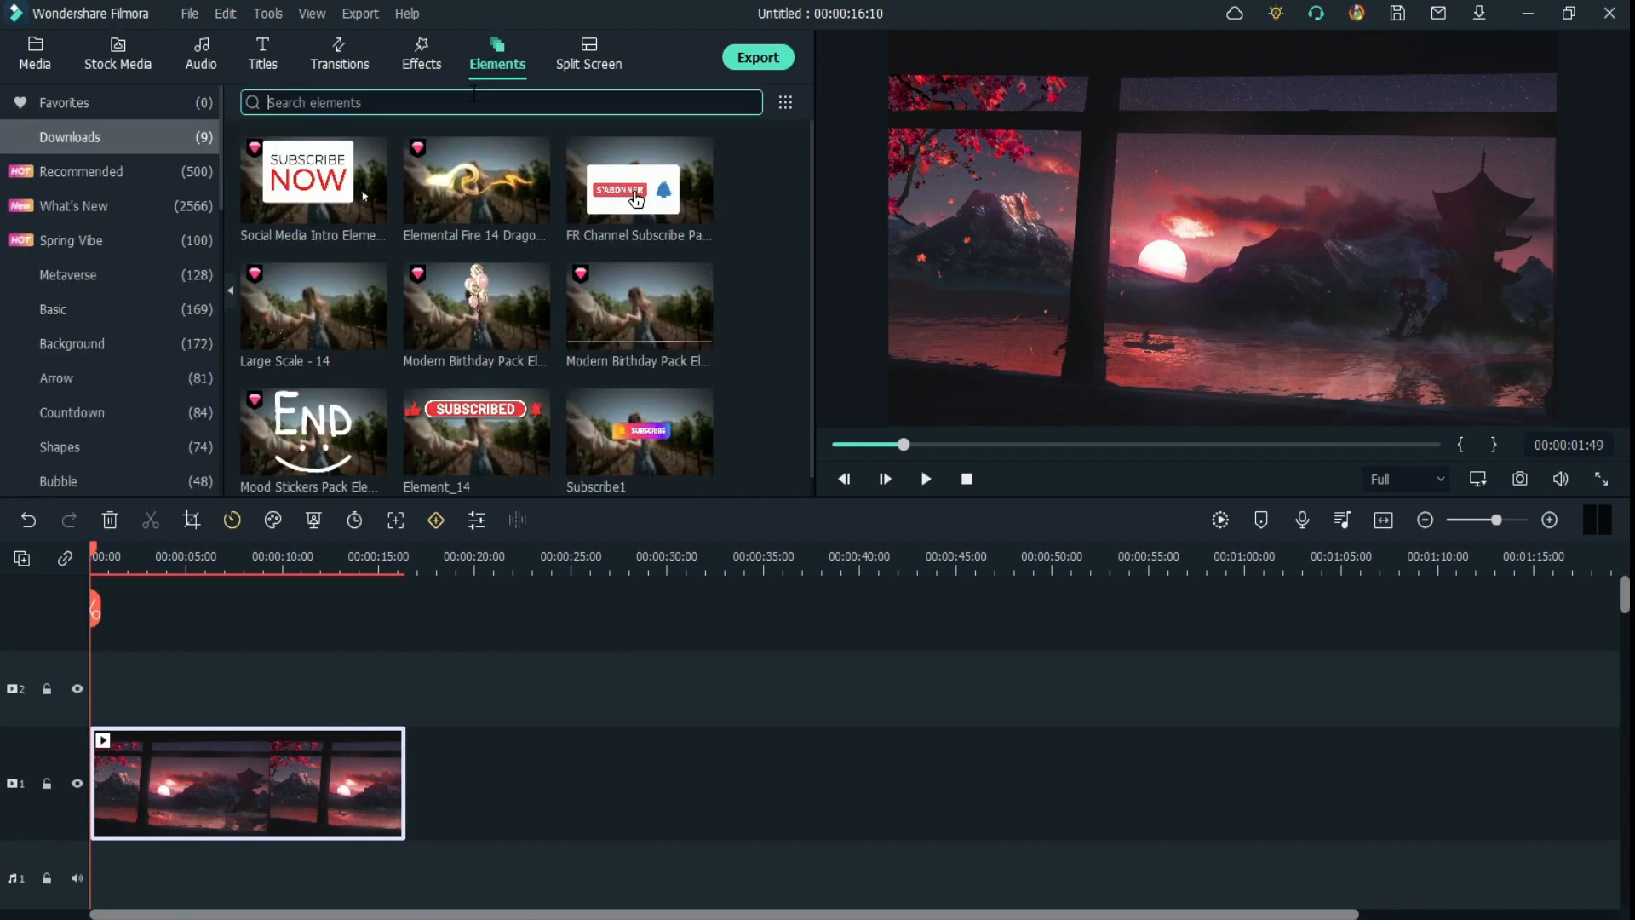
pyautogui.scroll(-3)
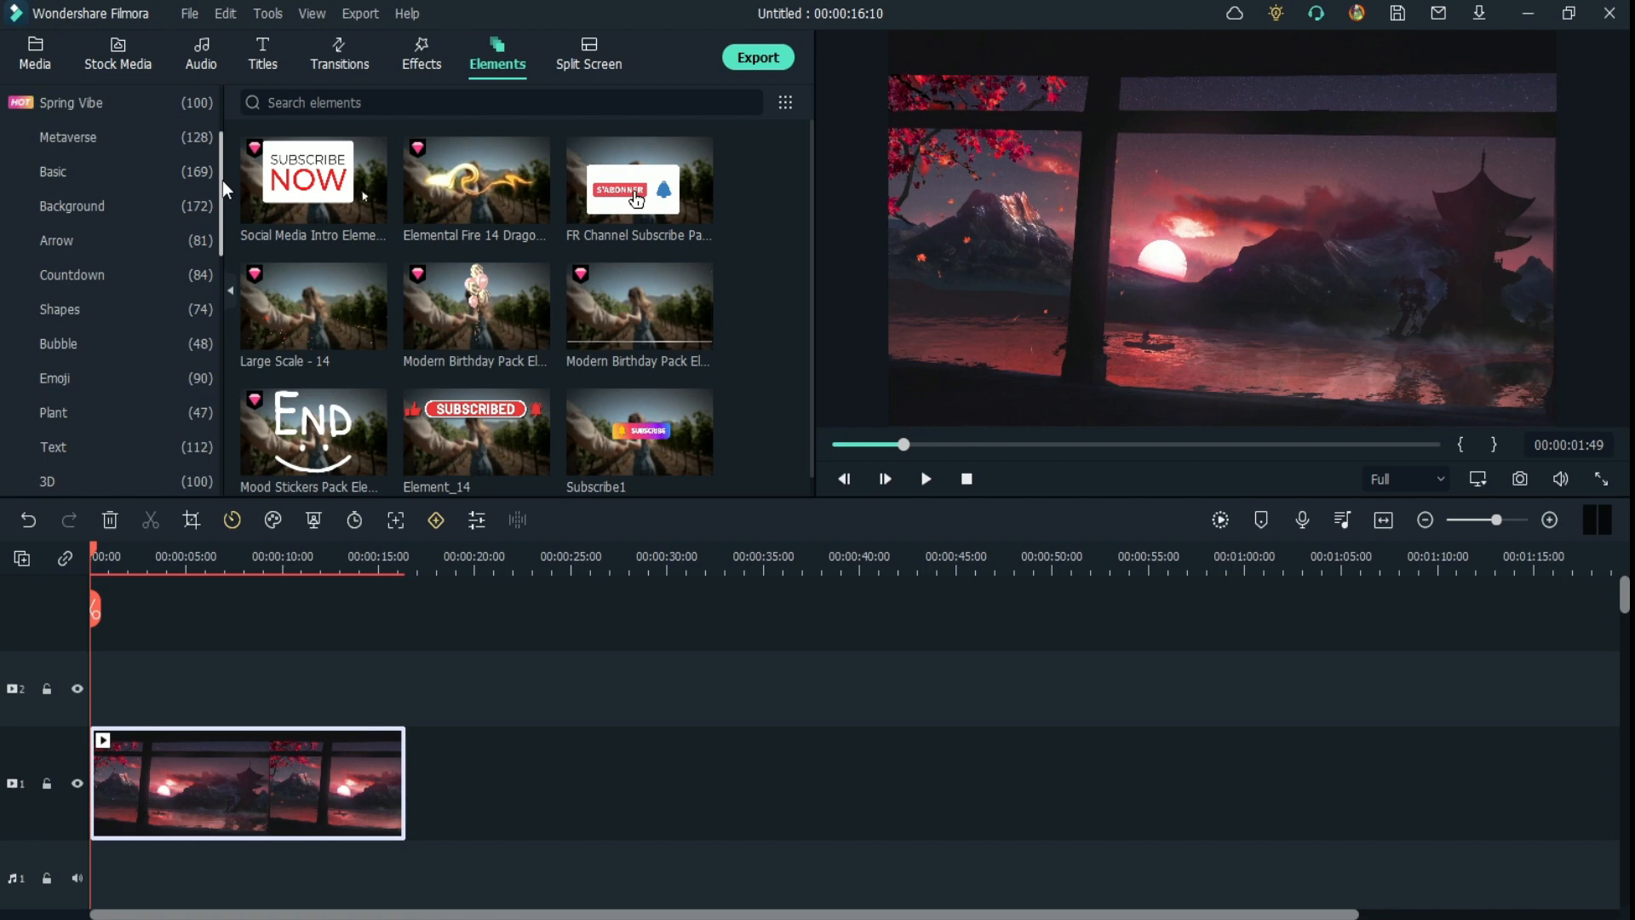
pyautogui.click(50, 343)
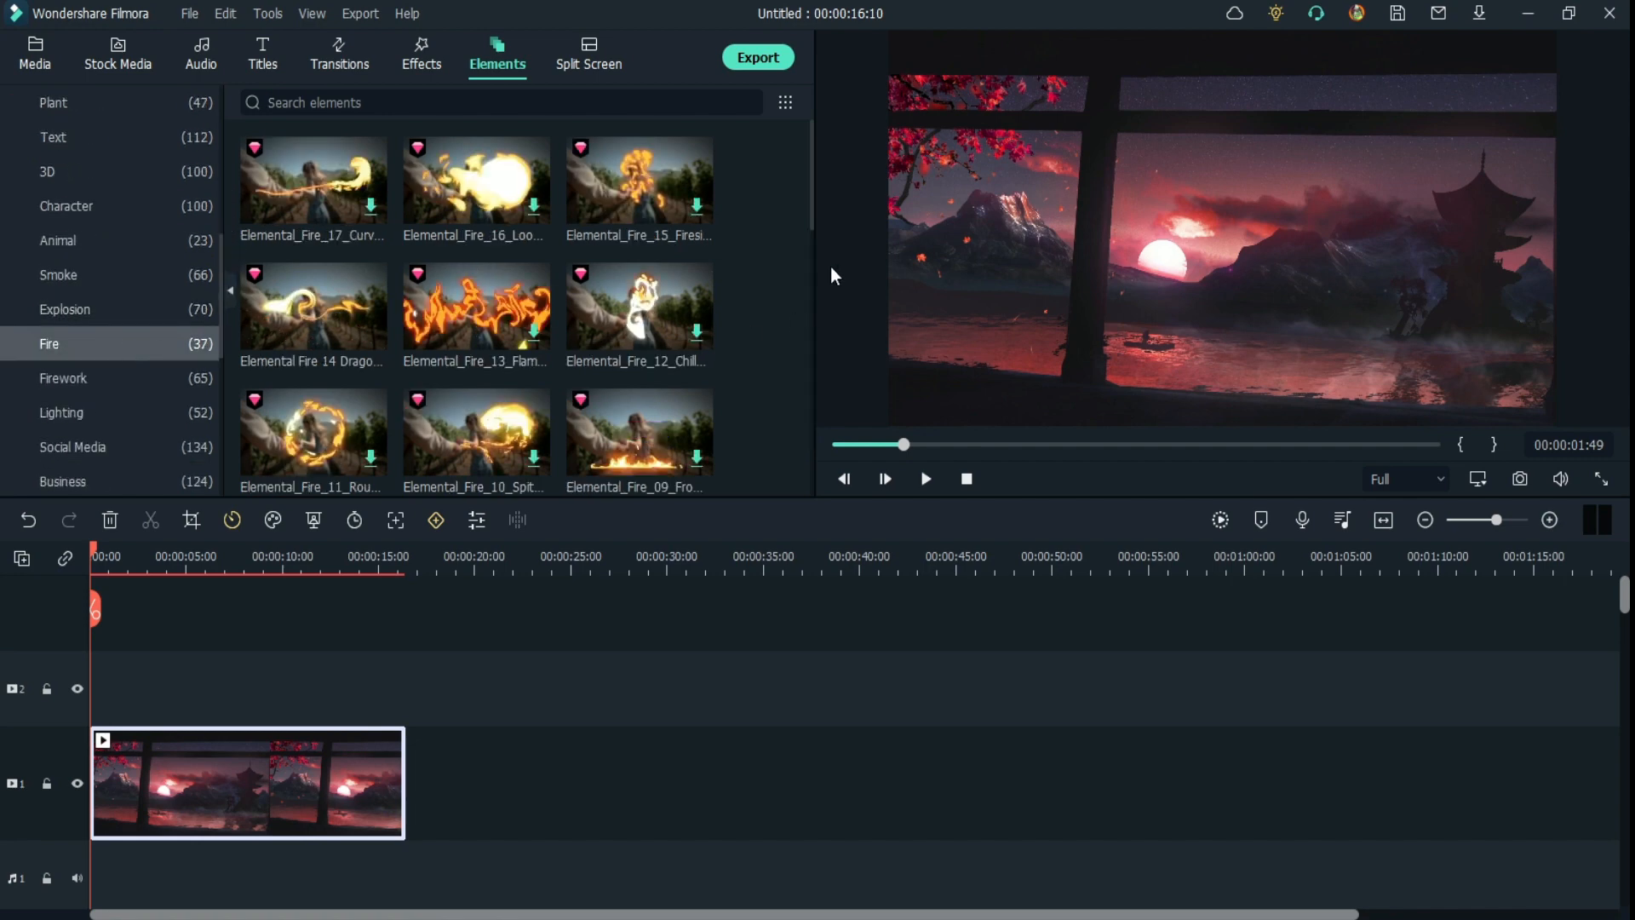
pyautogui.scroll(-3)
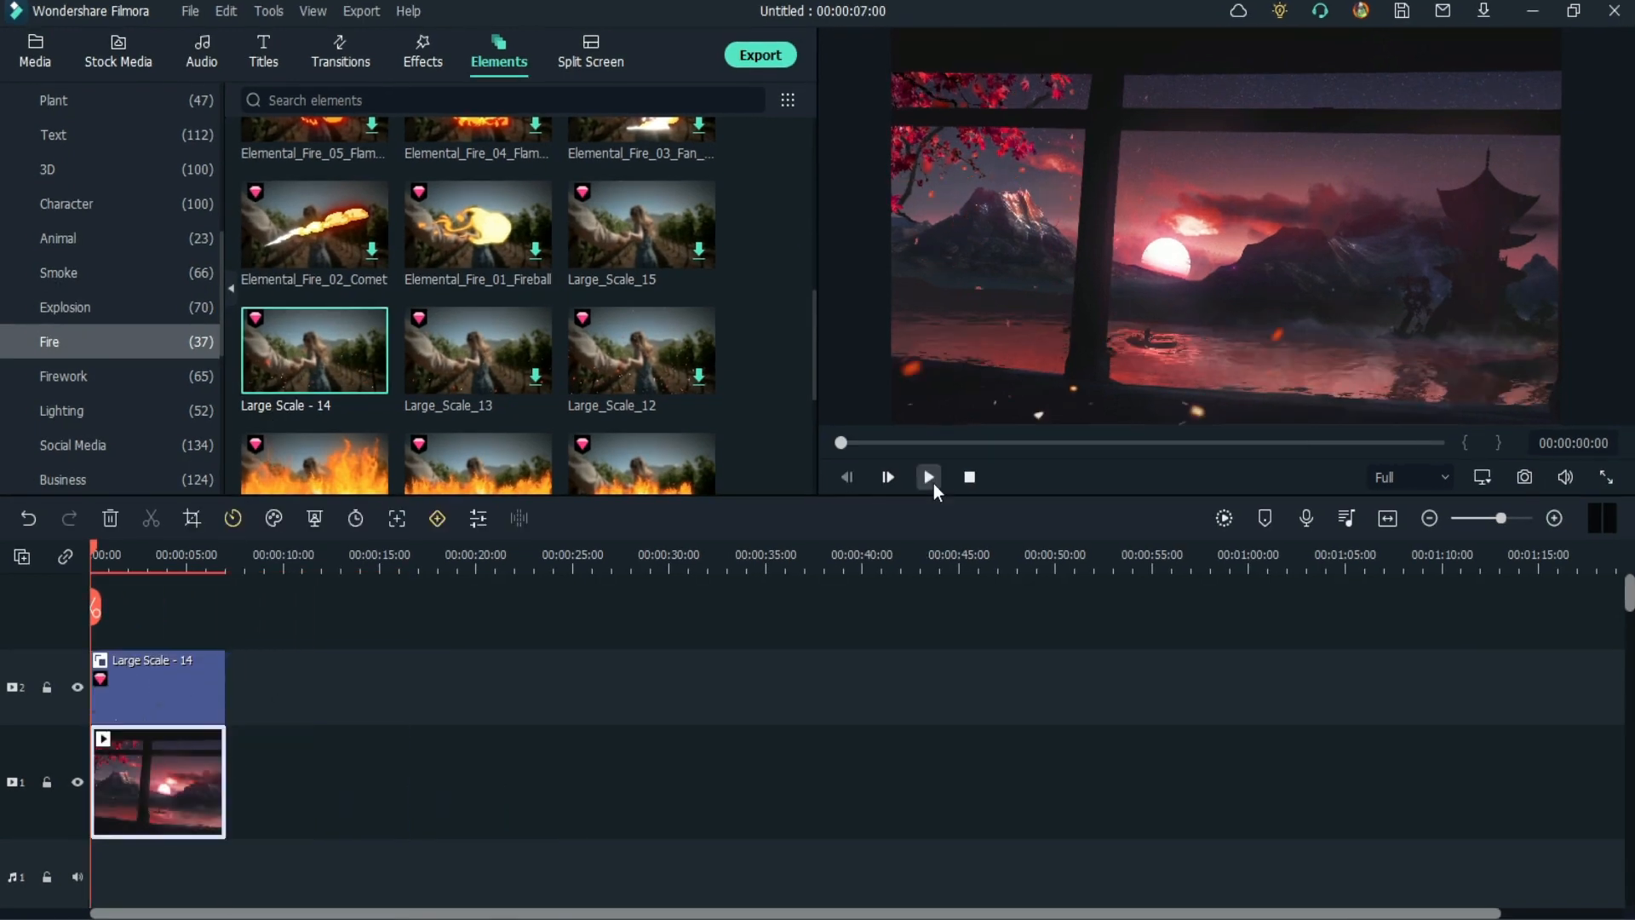
pyautogui.click(927, 477)
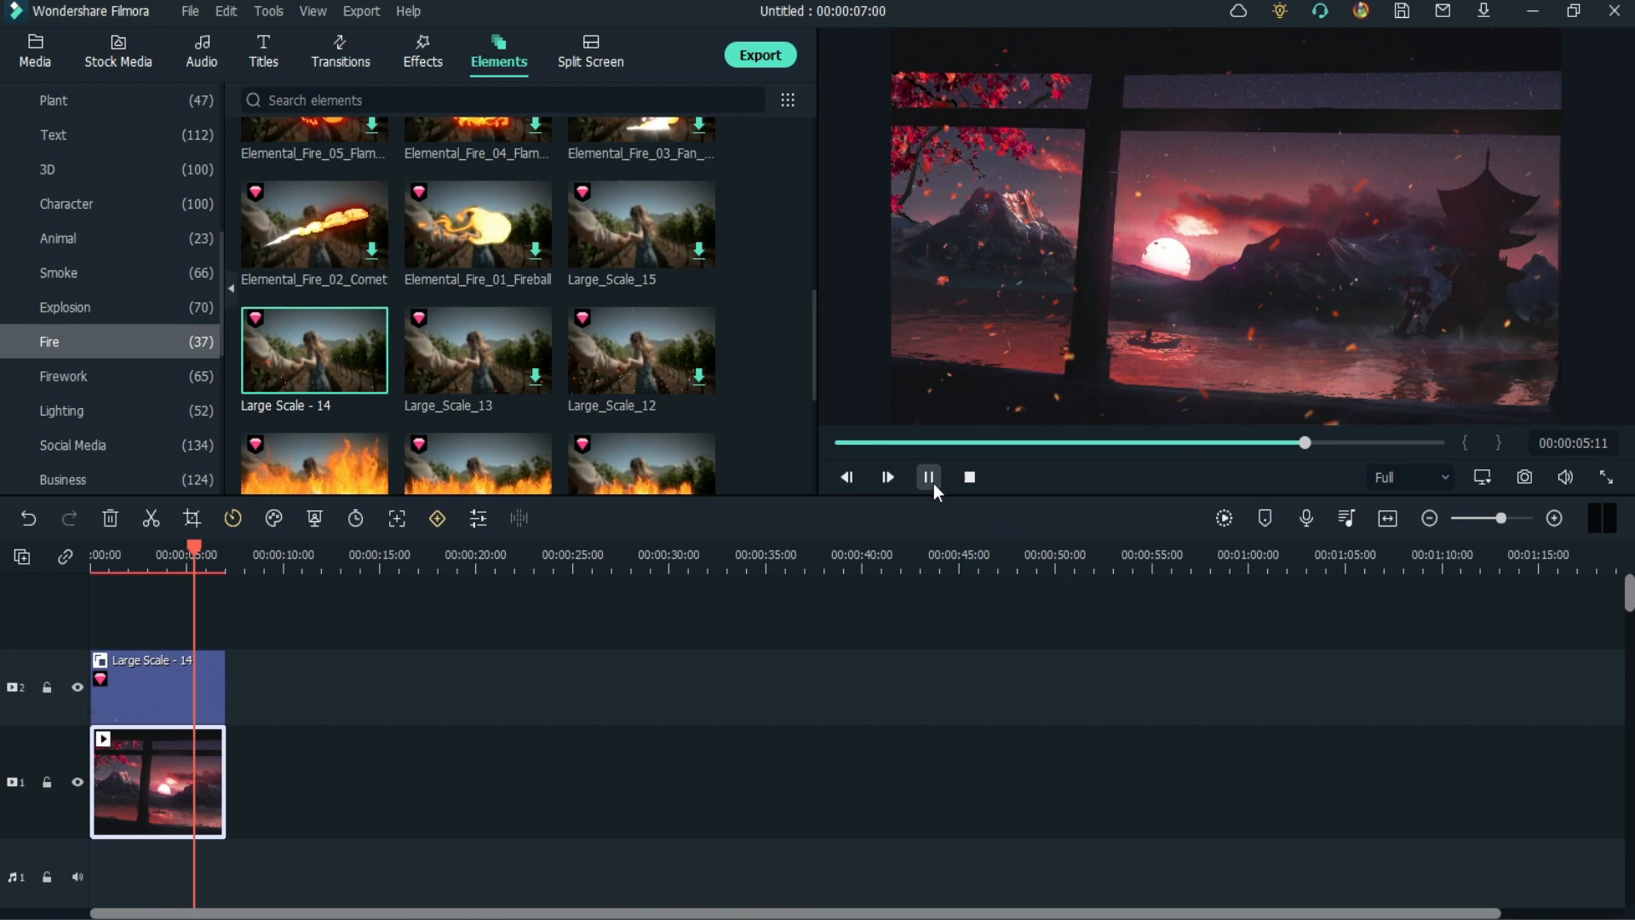
pyautogui.click(118, 75)
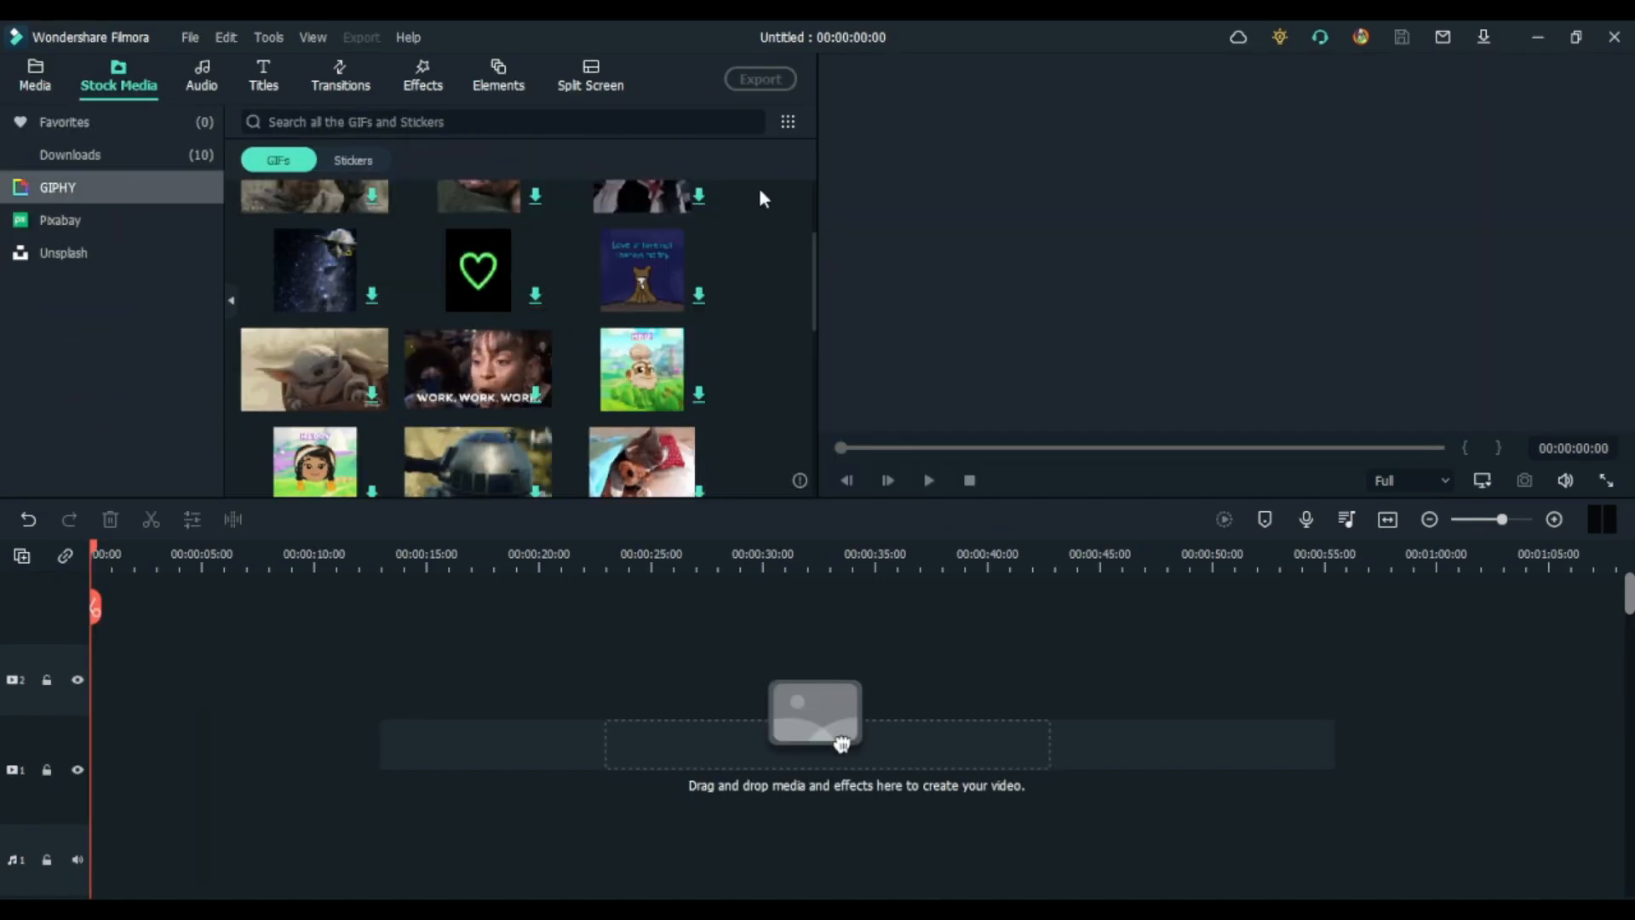
# Step: Scroll through Pixabay videos and Unsplash photos, then switch to the Audio music library
pyautogui.click(60, 220)
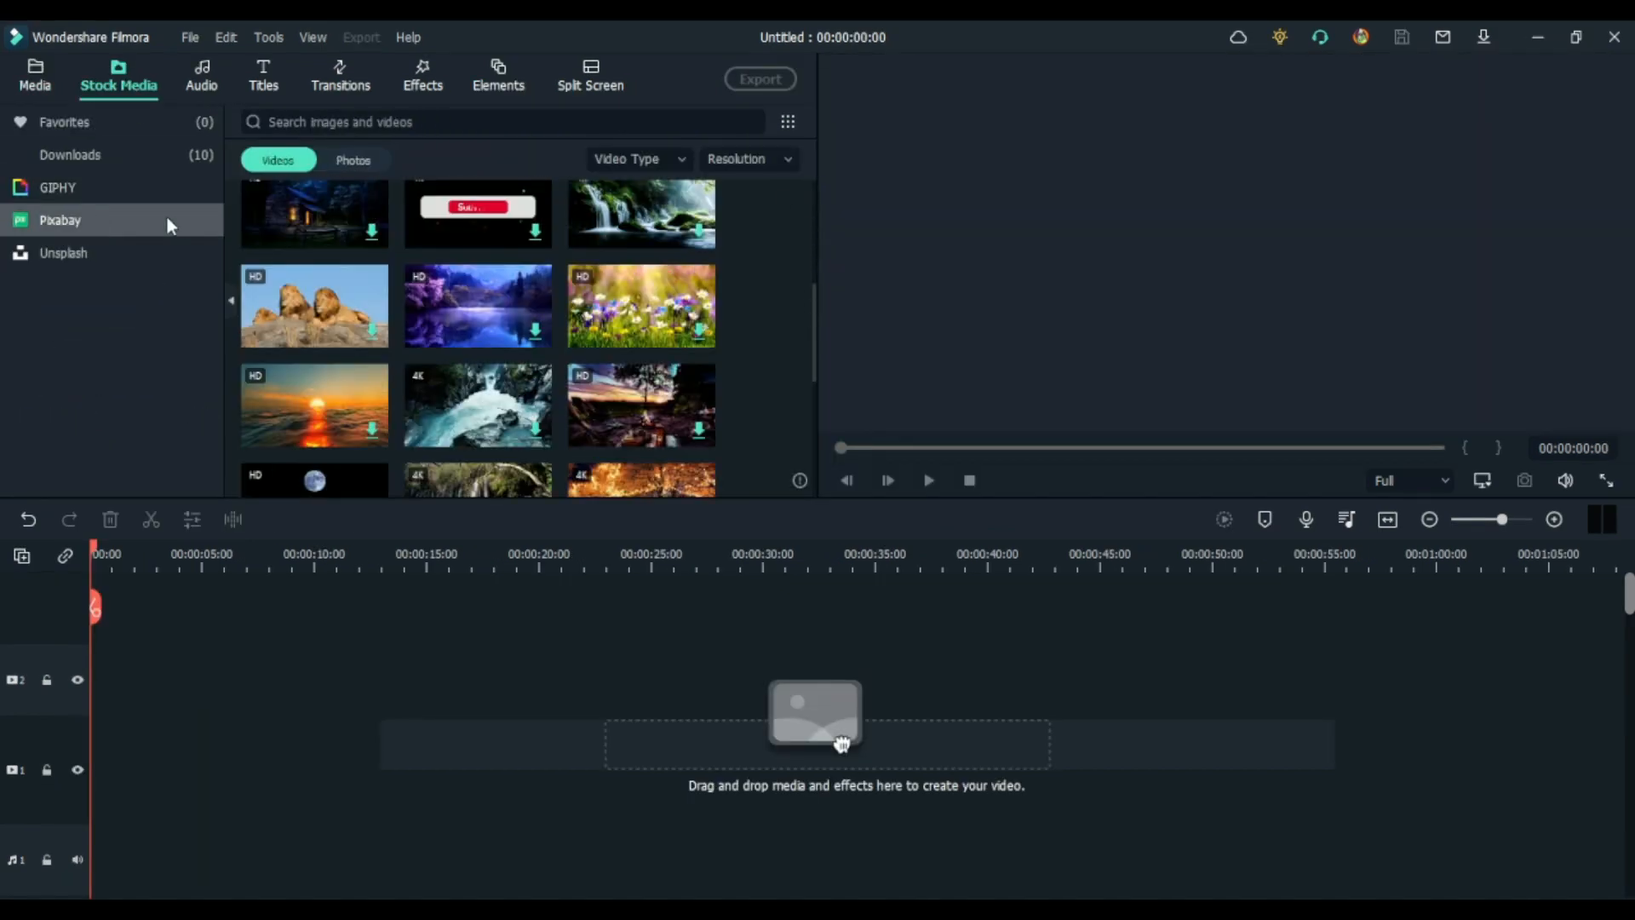
pyautogui.scroll(3)
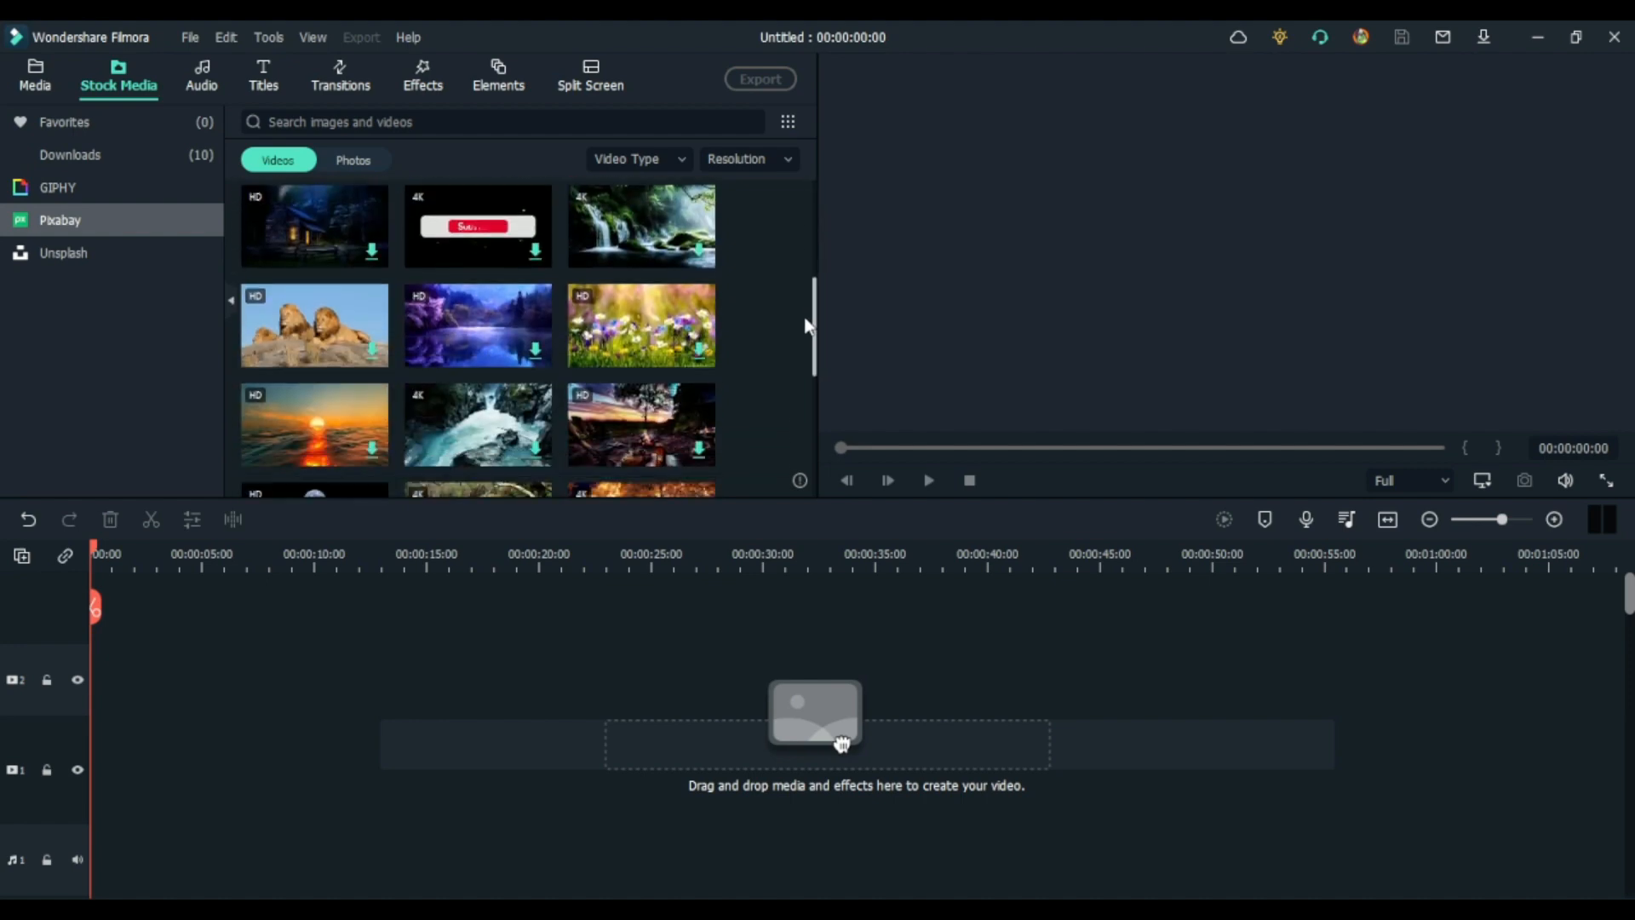
pyautogui.scroll(-3)
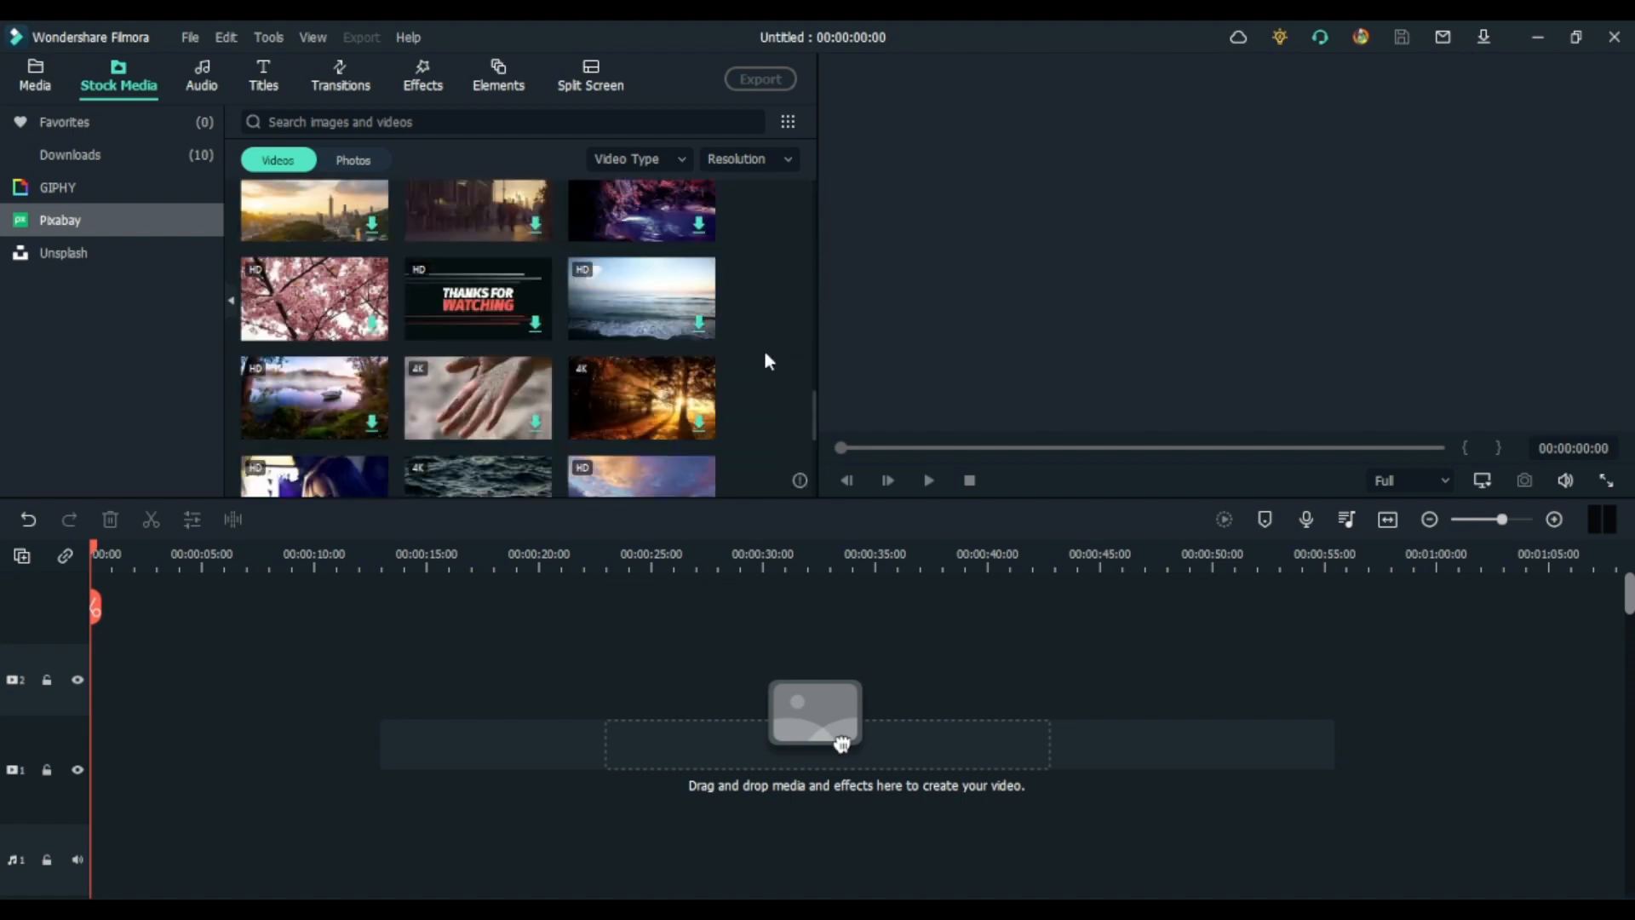
pyautogui.click(62, 252)
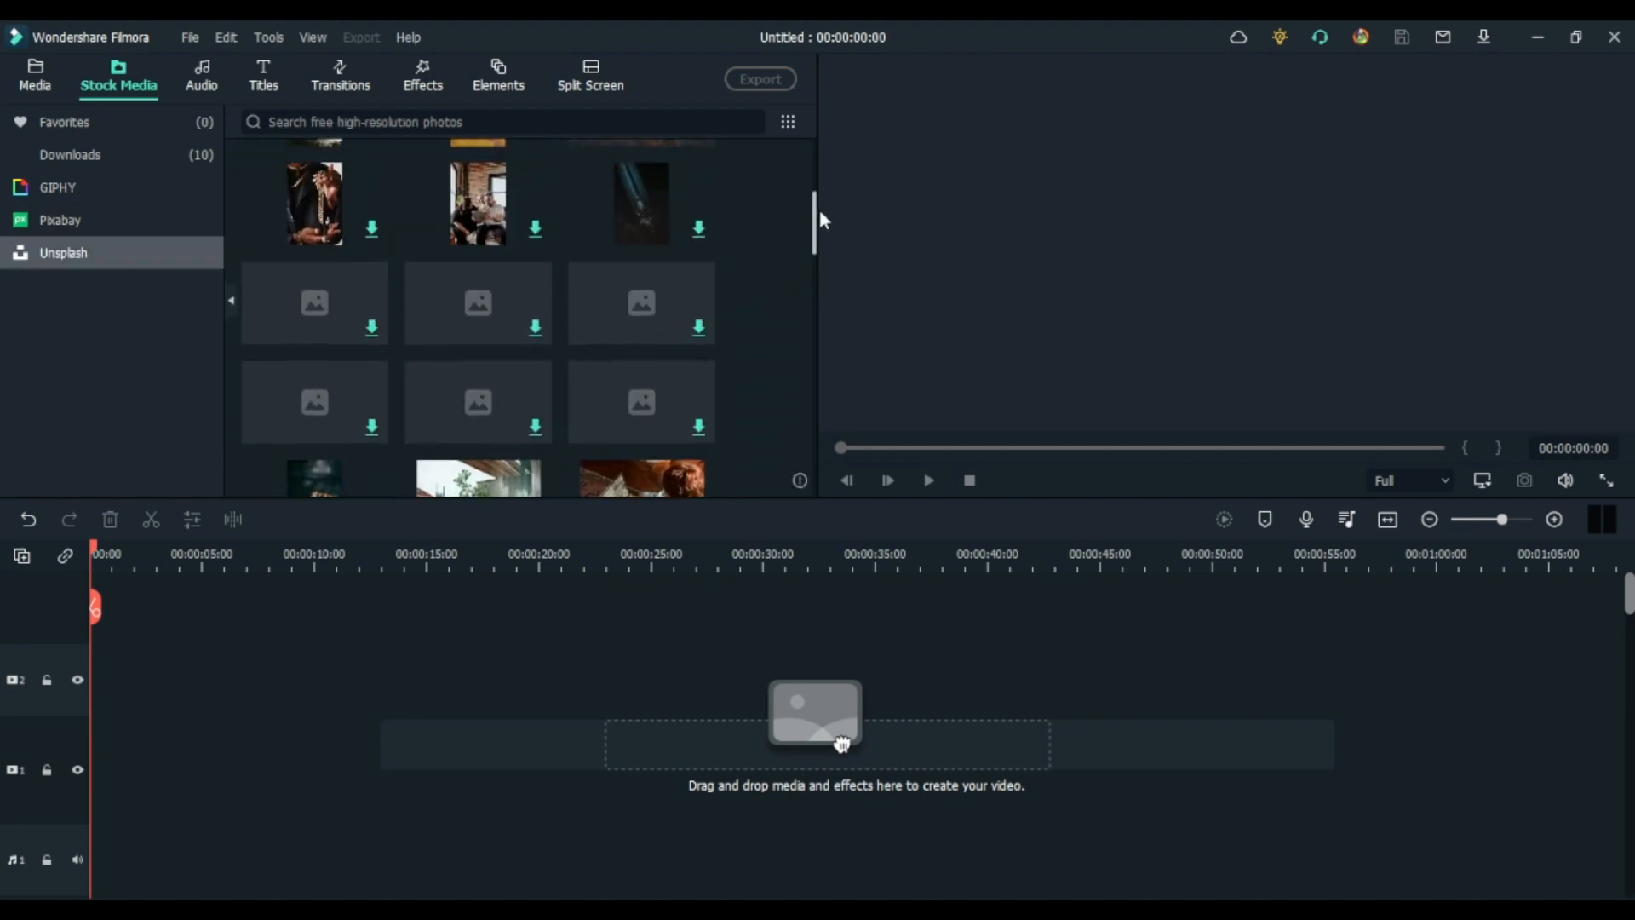
pyautogui.scroll(-3)
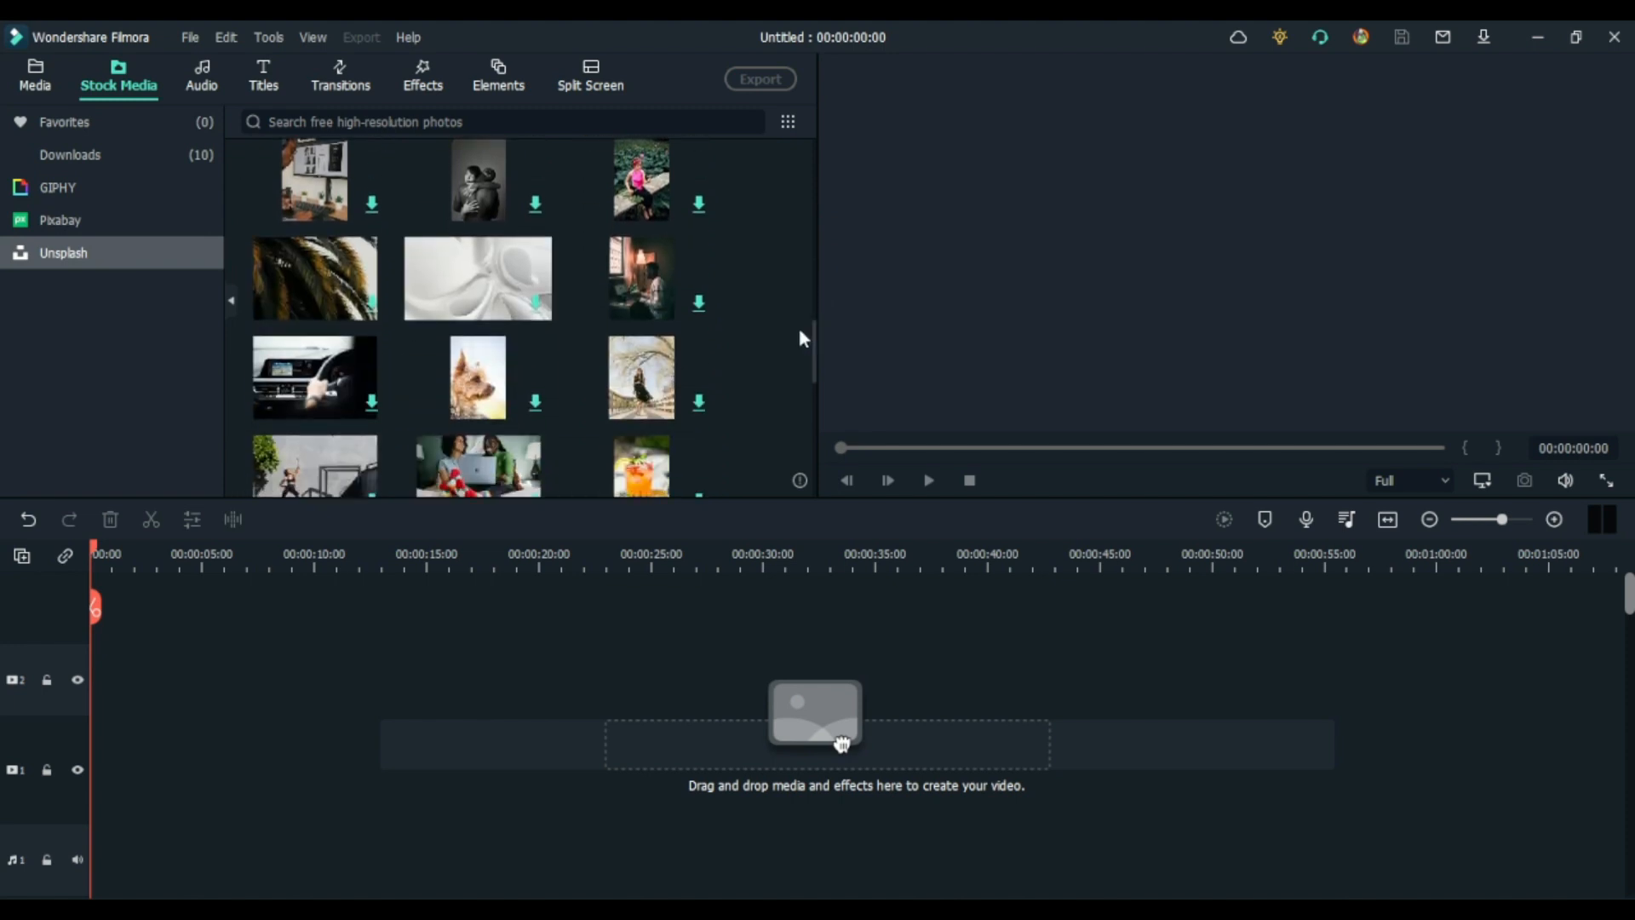
pyautogui.click(201, 74)
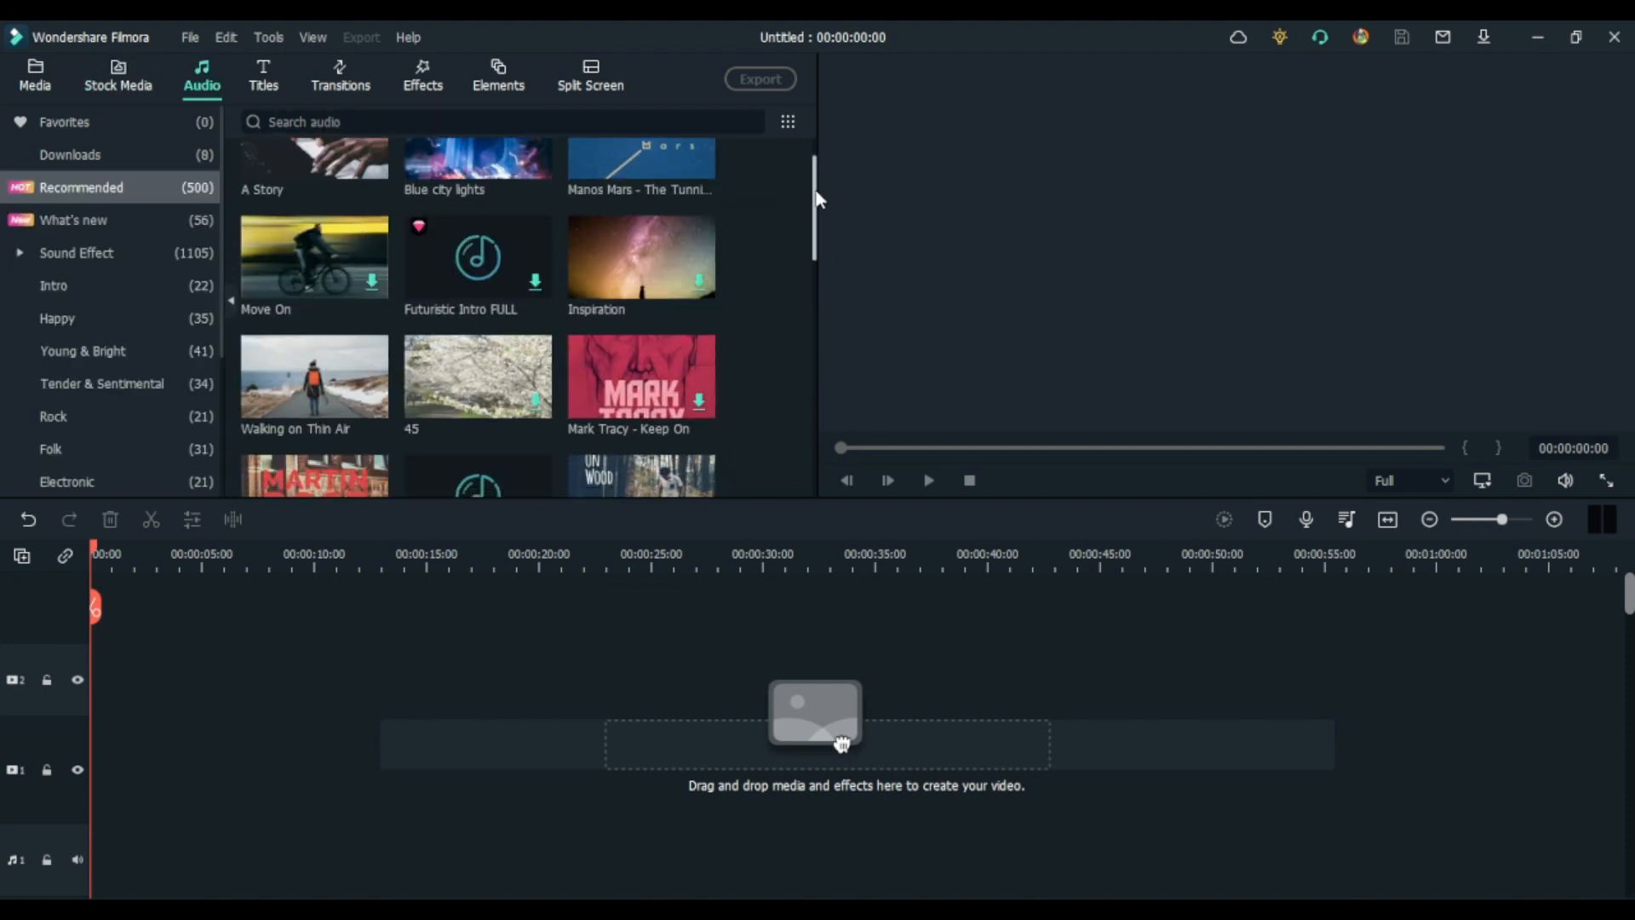
# Step: Scroll down through the Recommended grid in the Transitions library
pyautogui.click(340, 76)
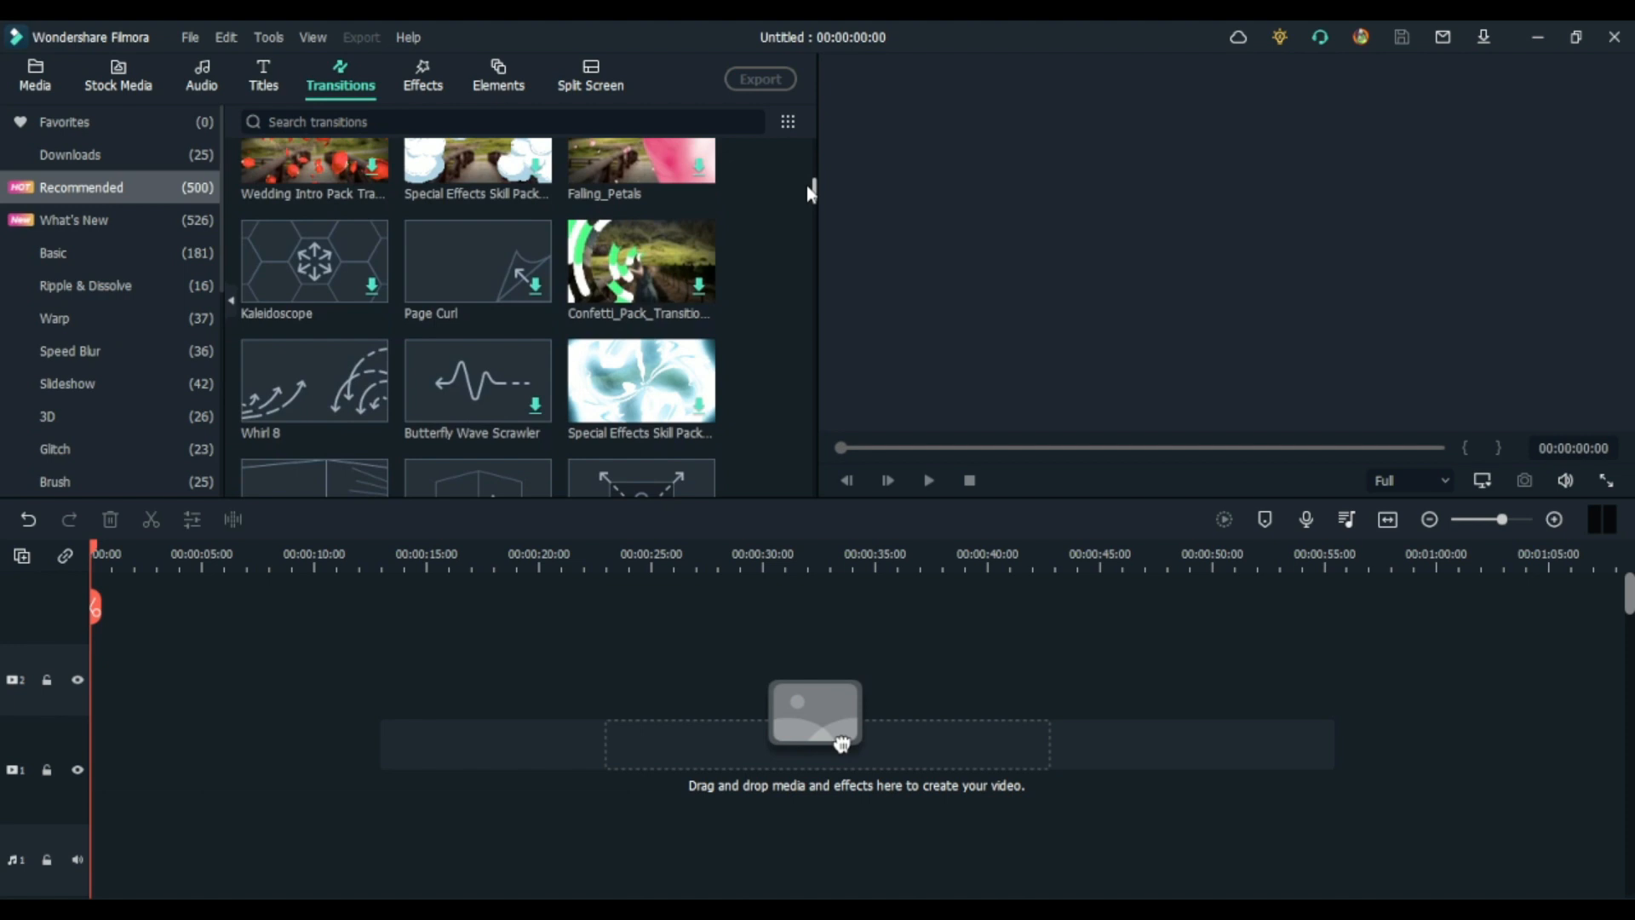
pyautogui.scroll(-3)
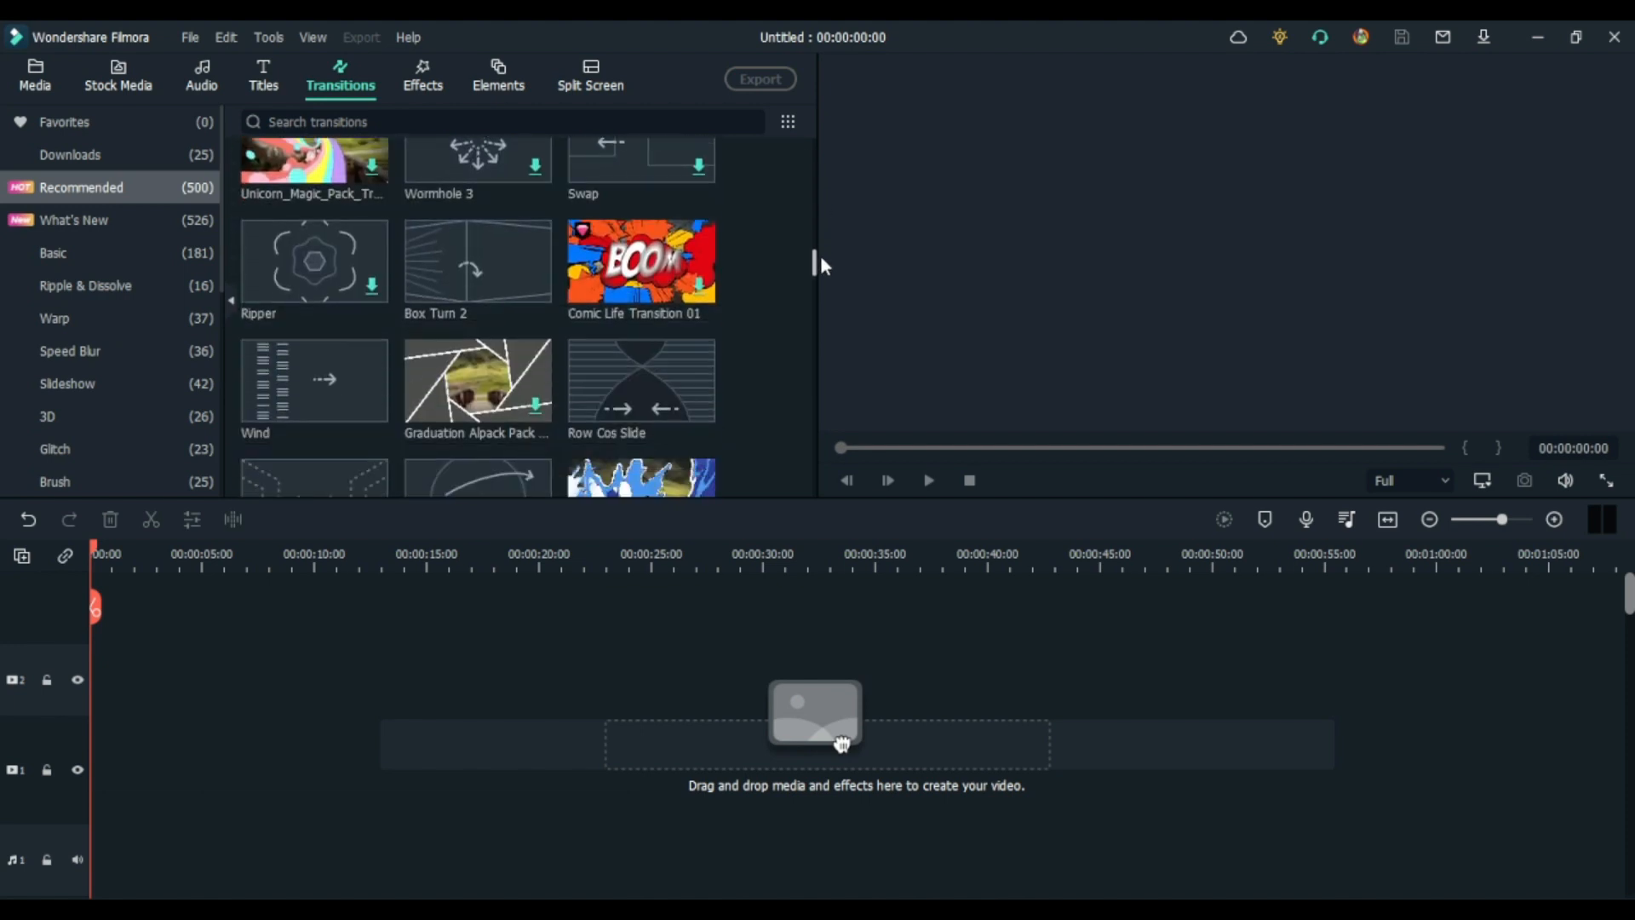
pyautogui.scroll(-3)
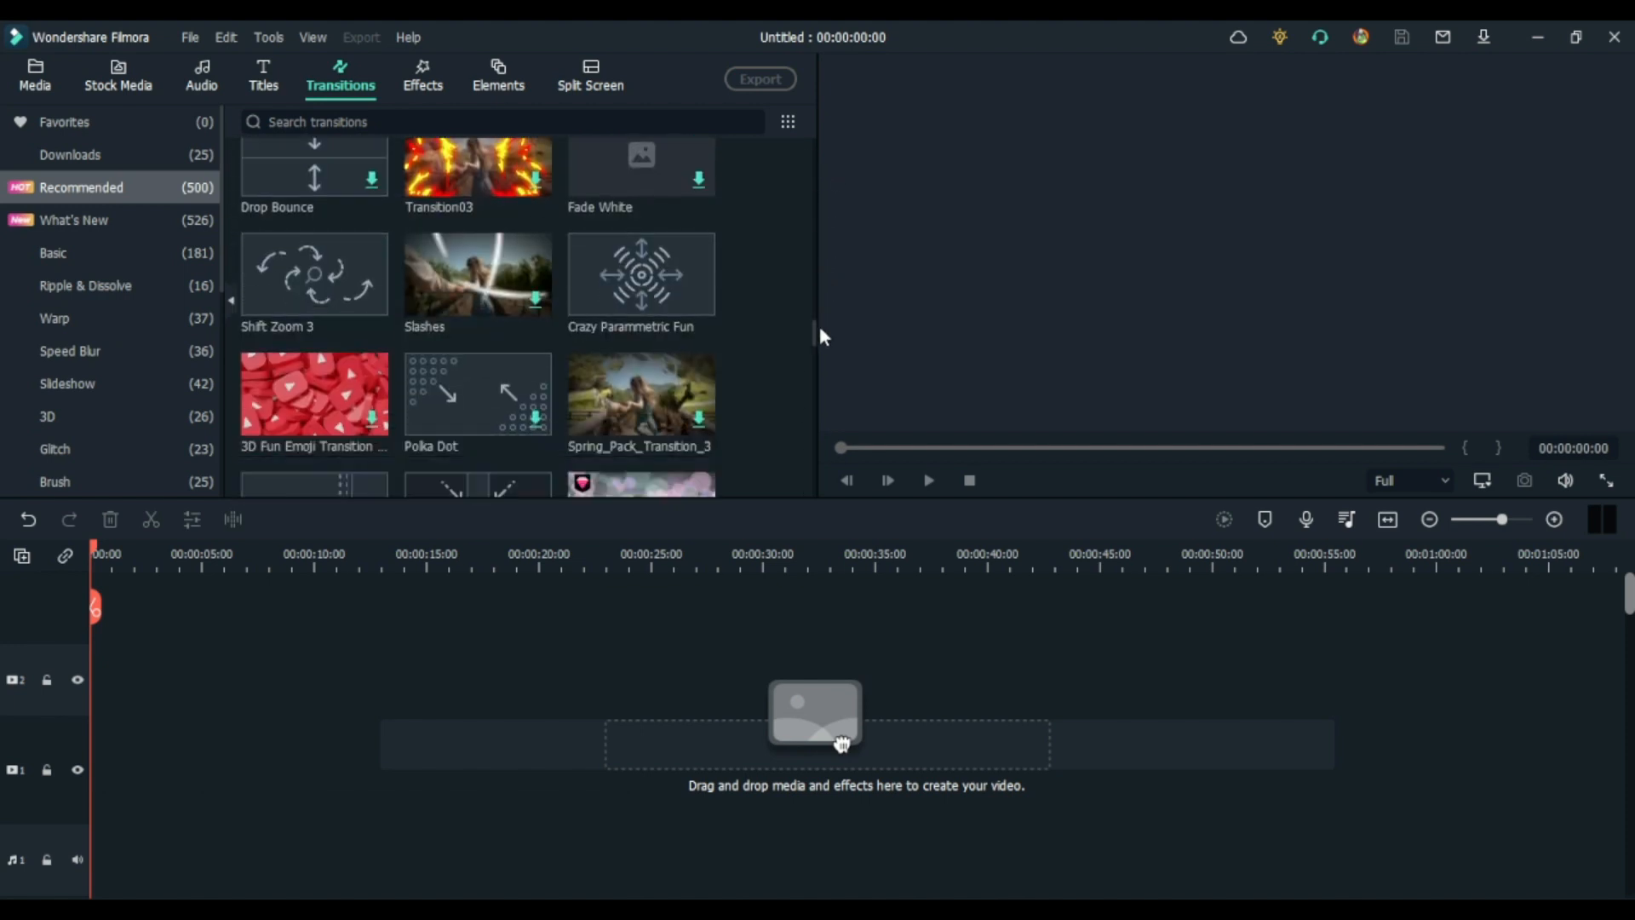